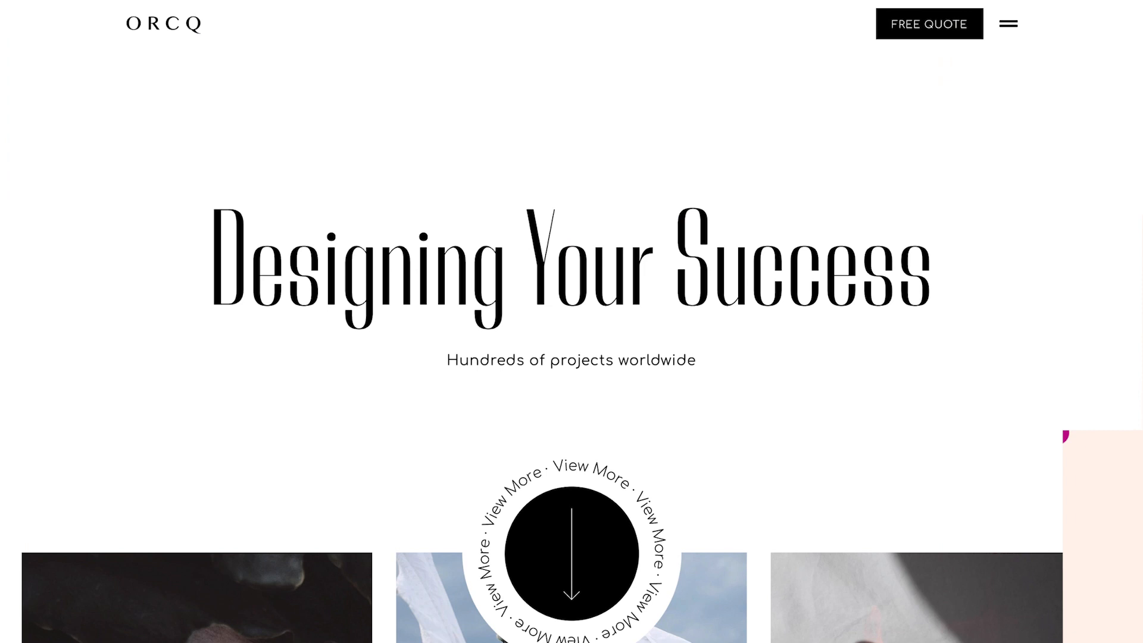
{"action": "mouse_move", "coordinate": [1004, 38]}
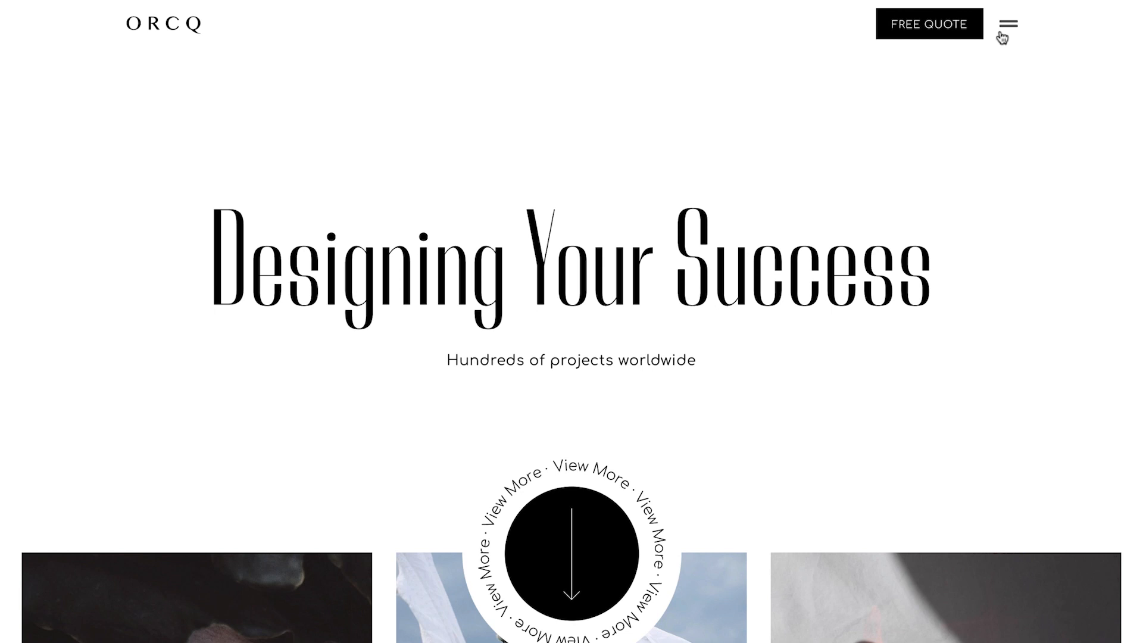
{"action": "mouse_move", "coordinate": [1093, 84]}
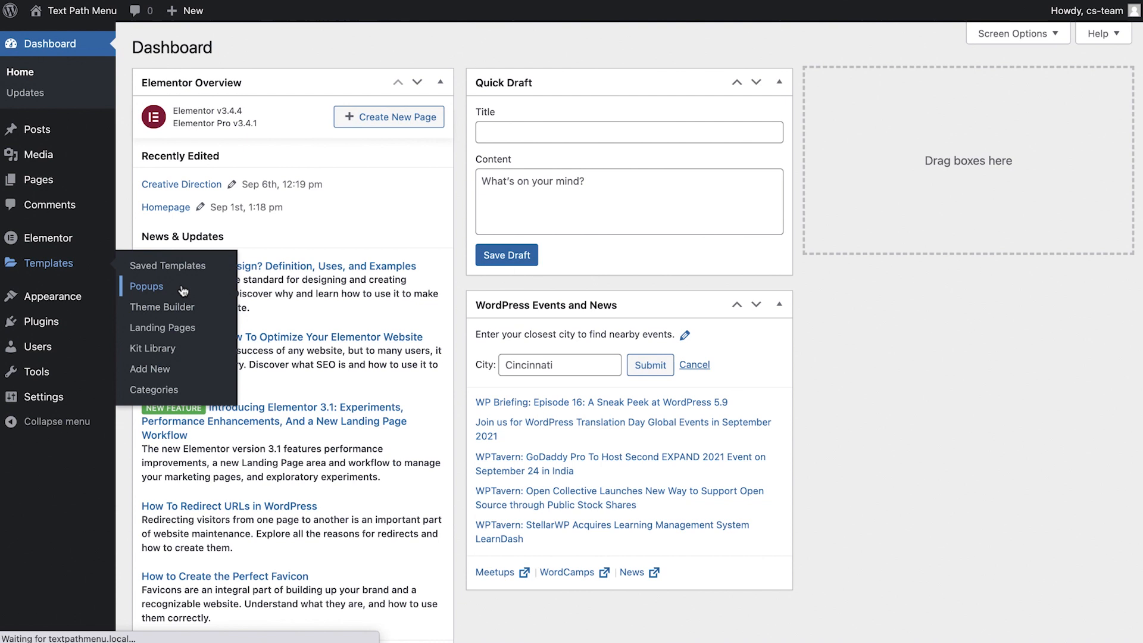
- Create a new popup template named 'Menu' from Templates > Popups
{"action": "left_click", "coordinate": [147, 286]}
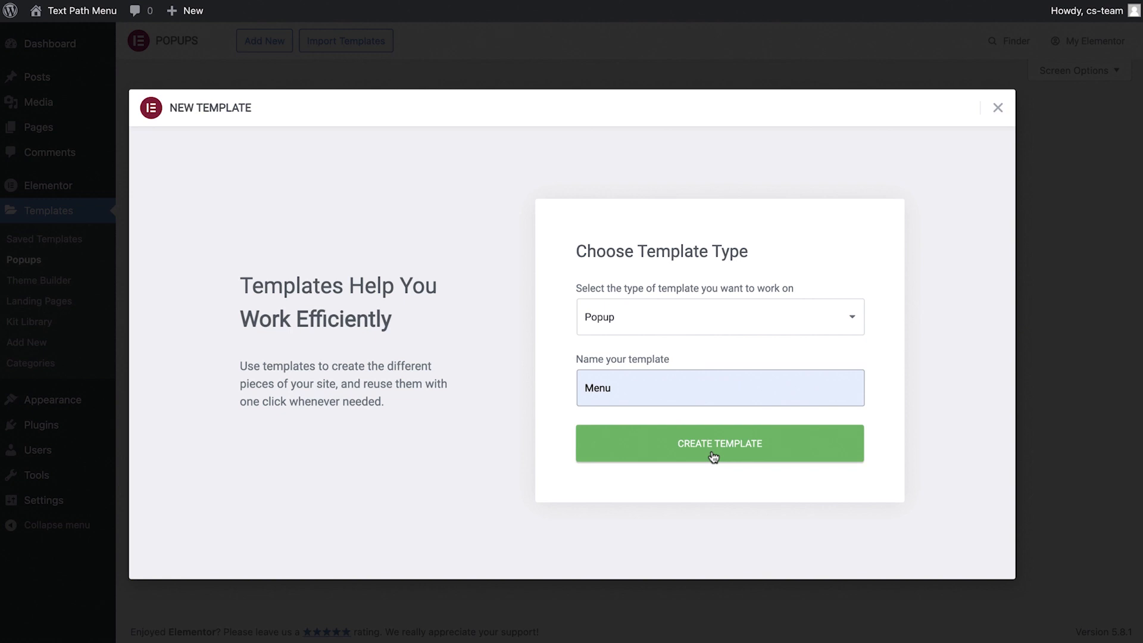
{"action": "left_click", "coordinate": [719, 443]}
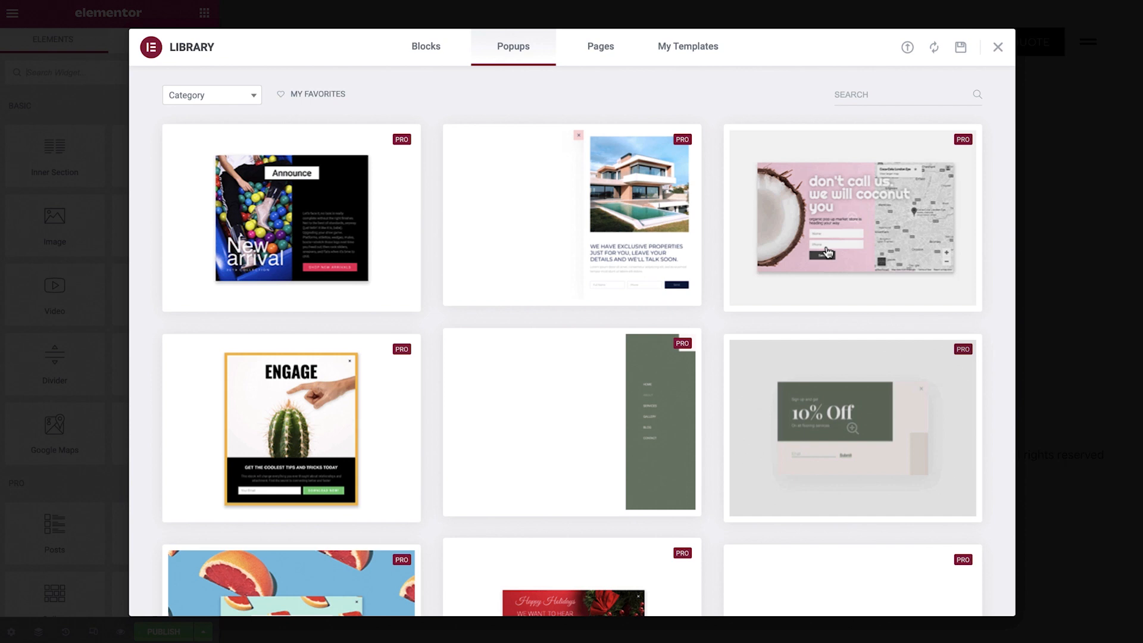
- Close the library and set the popup width to 100 vw and height to Fit To Screen
{"action": "left_click", "coordinate": [998, 47]}
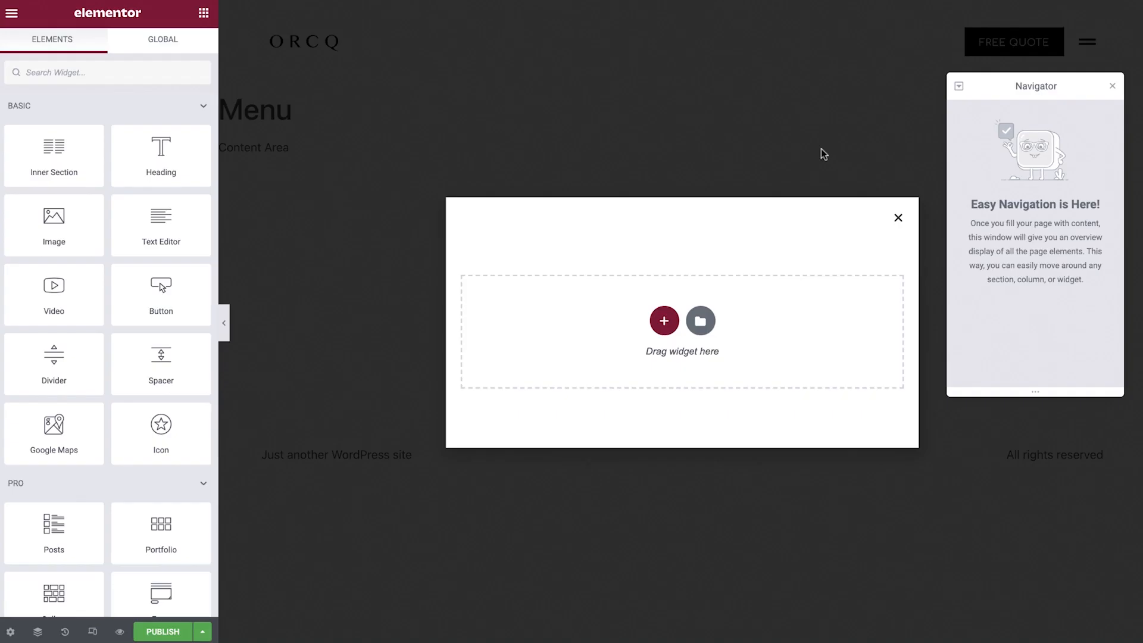
{"action": "left_click", "coordinate": [10, 631]}
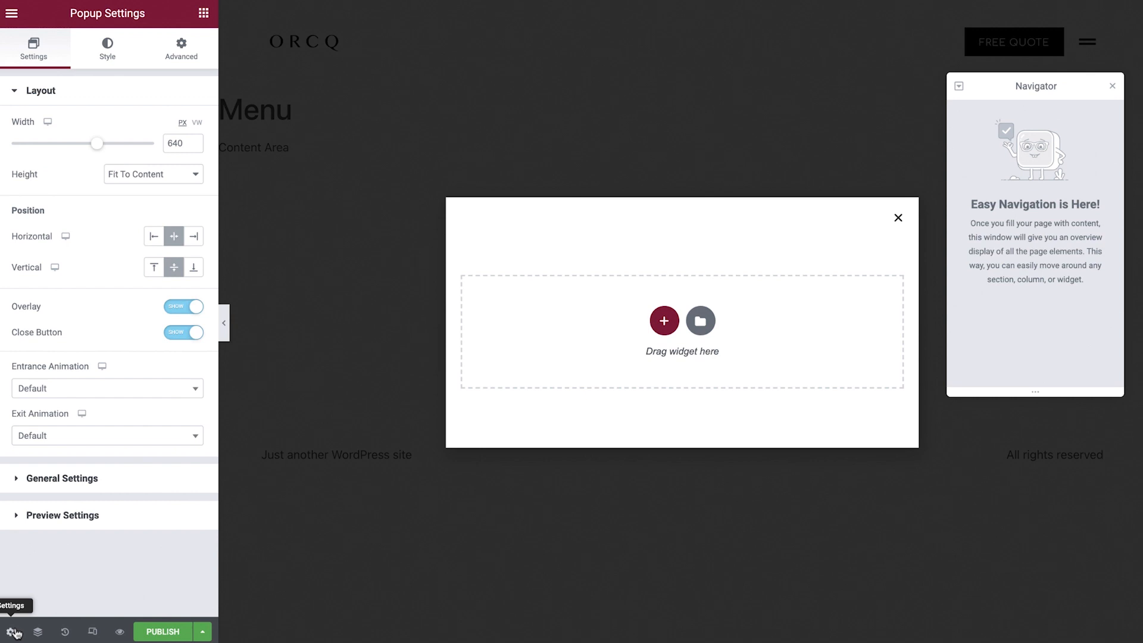
{"action": "left_click", "coordinate": [196, 122]}
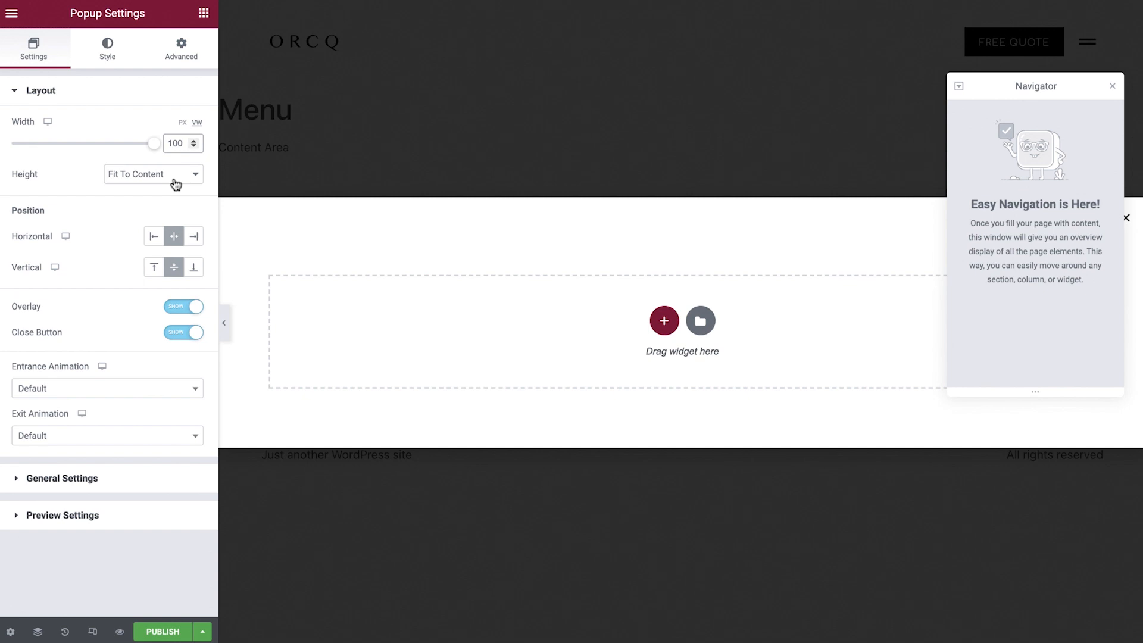
{"action": "left_click", "coordinate": [153, 173]}
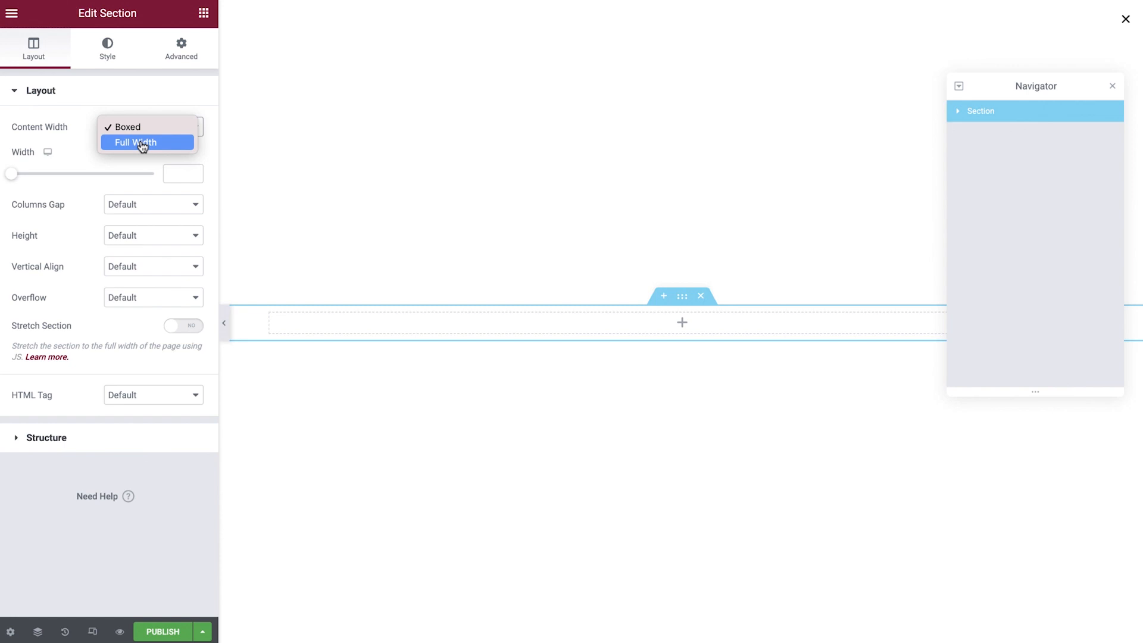
- Make the section full width with a top margin of 15, and zero the column padding
{"action": "left_click", "coordinate": [181, 48]}
{"action": "type", "text": "15"}
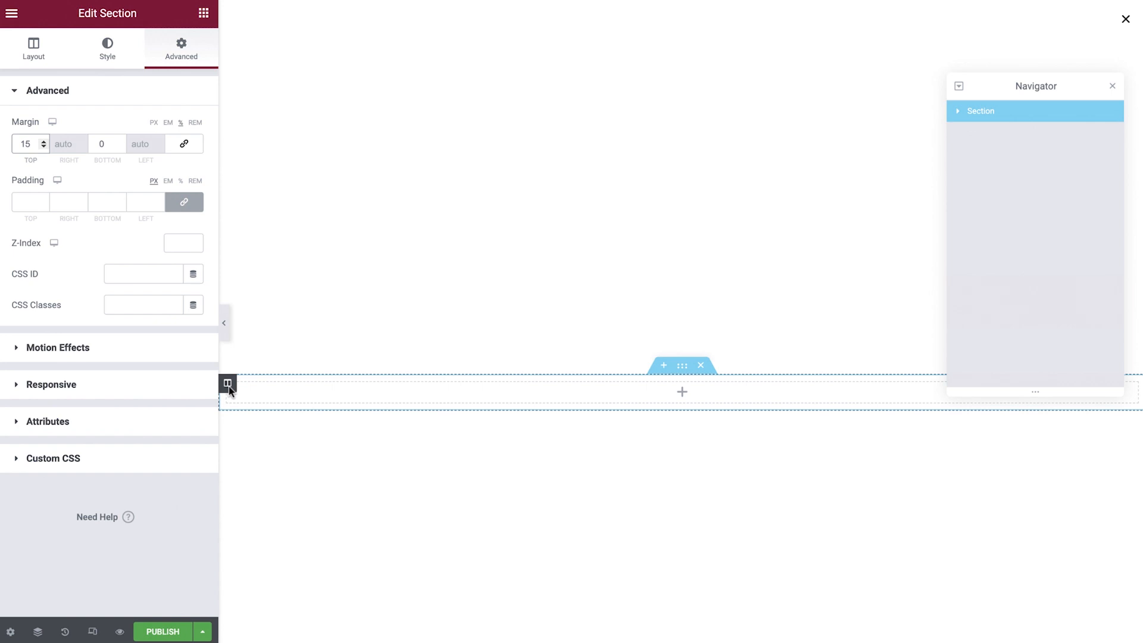
{"action": "left_click", "coordinate": [228, 383]}
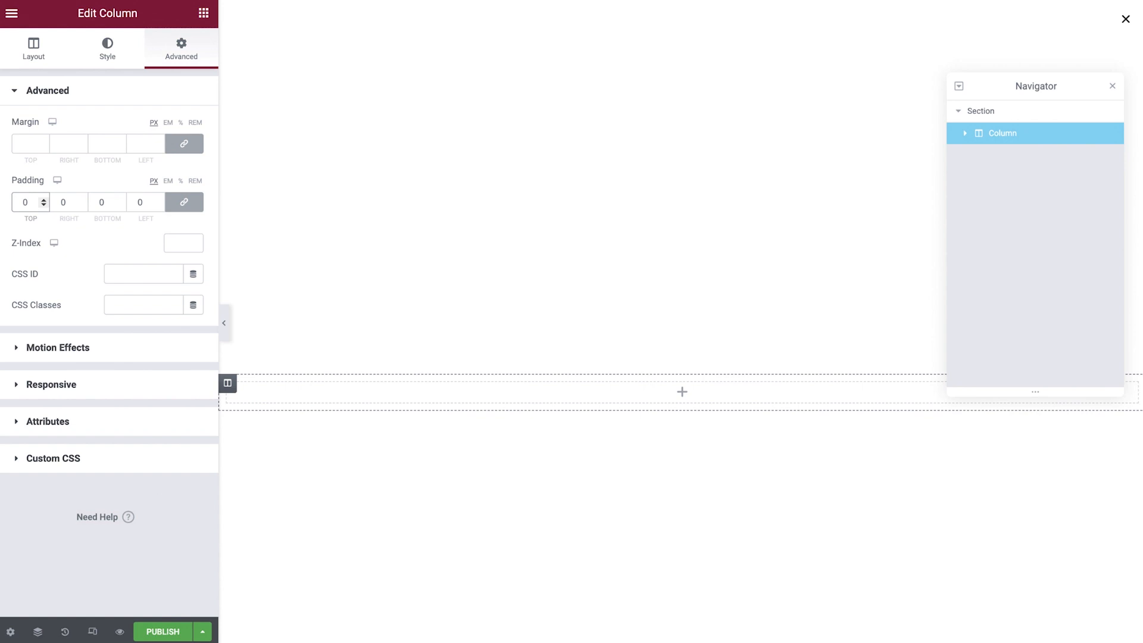
{"action": "left_click_drag", "start_coordinate": [160, 195], "coordinate": [336, 296]}
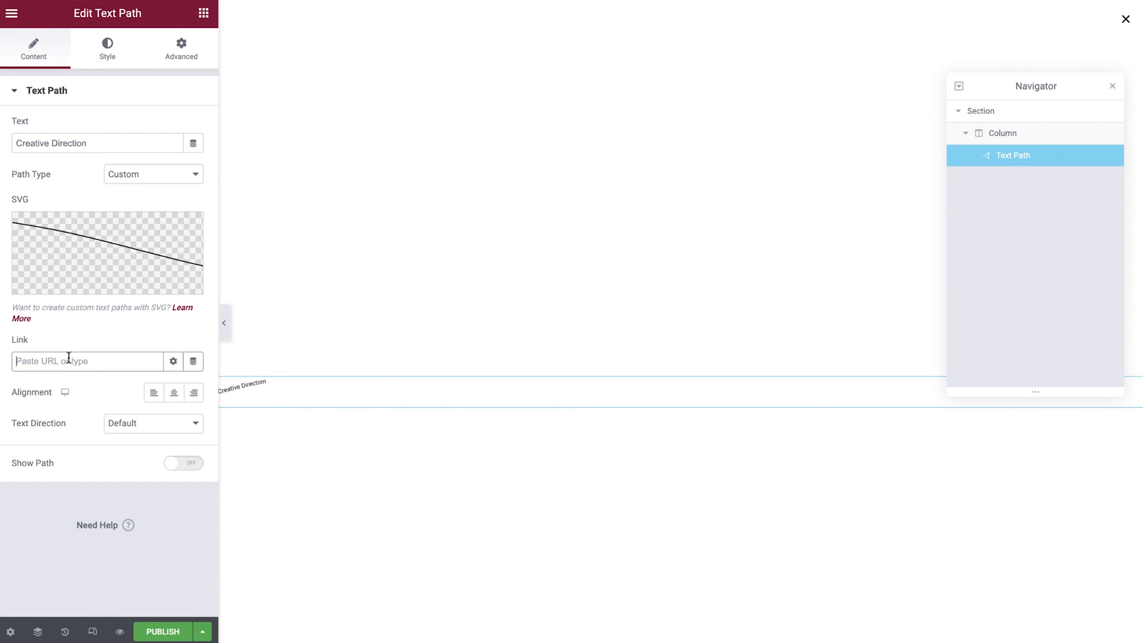
{"action": "type", "text": "http://textpathmenu.local/creative-dir"}
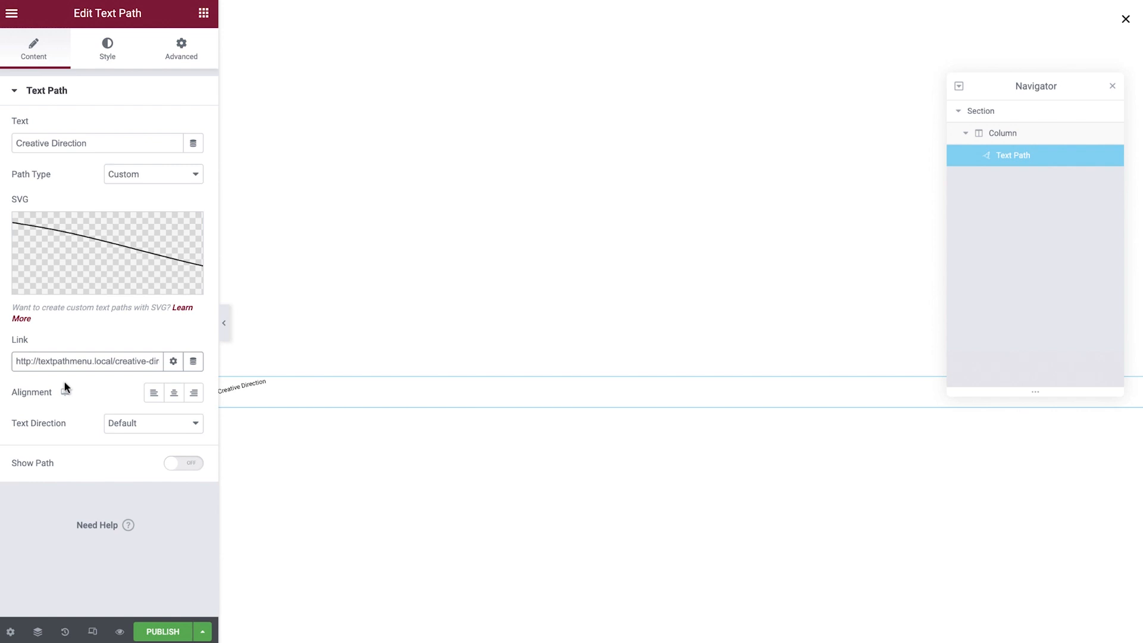
{"action": "left_click", "coordinate": [183, 463]}
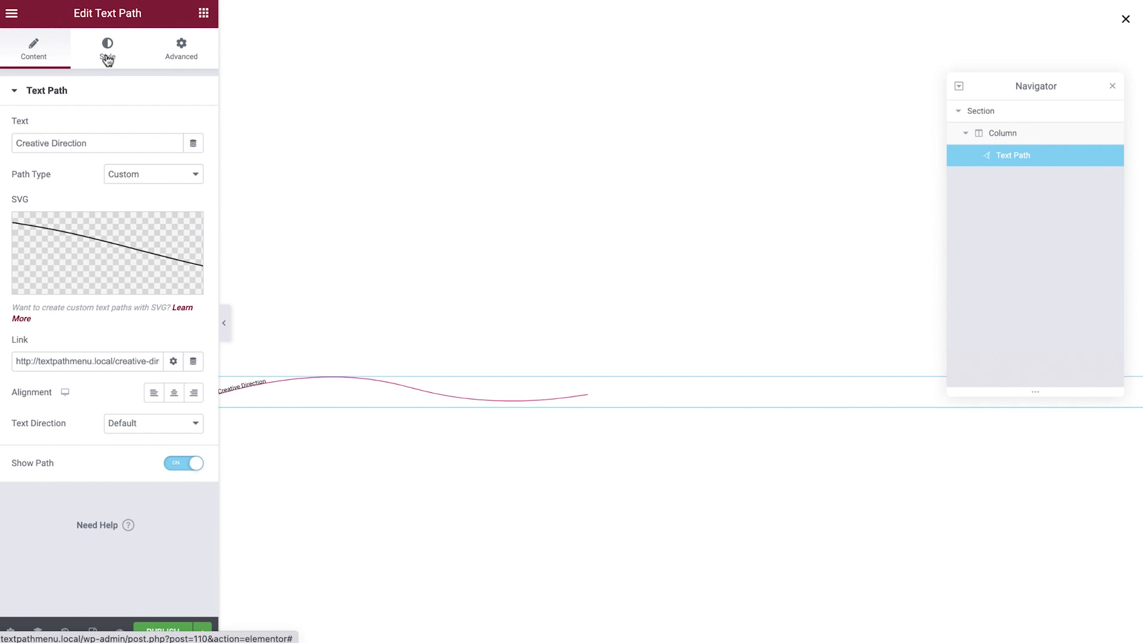
- Style the text path with size 100, starting point 10, grey text and a global grey stroke
{"action": "left_click", "coordinate": [107, 49]}
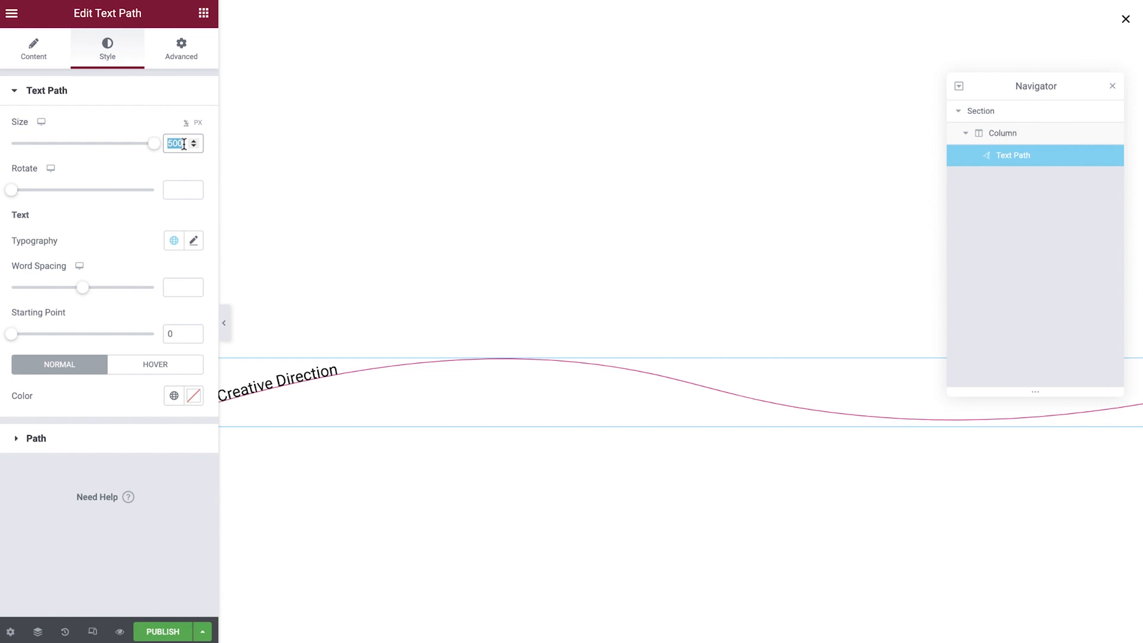
{"action": "type", "text": "100"}
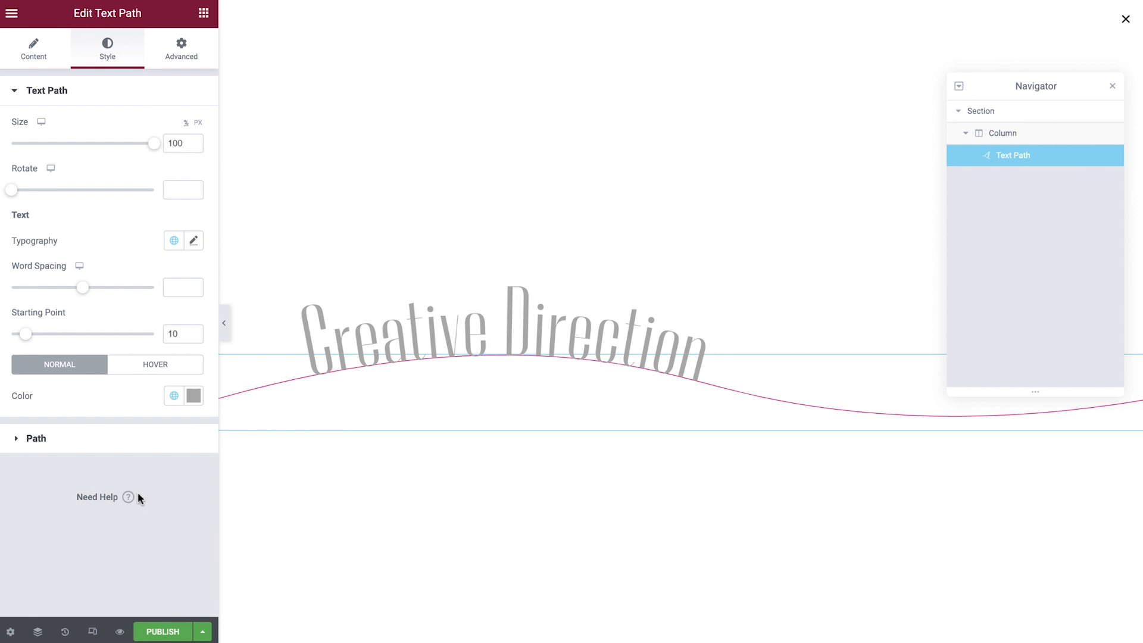
{"action": "left_click", "coordinate": [155, 364]}
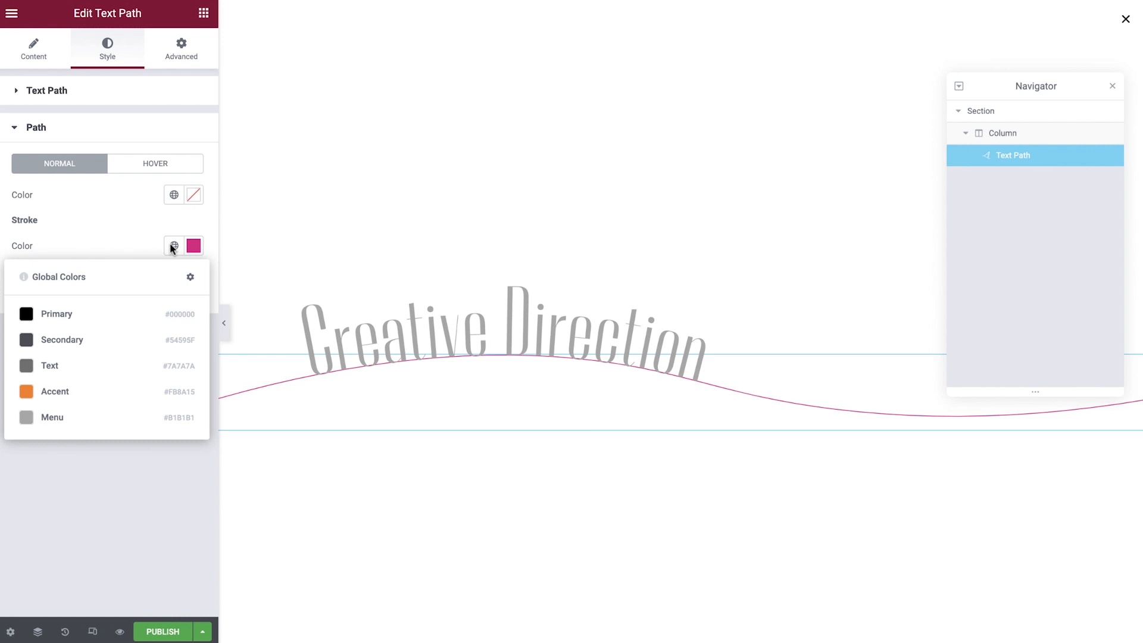
{"action": "left_click", "coordinate": [156, 163]}
{"action": "type", "text": "menuTitle"}
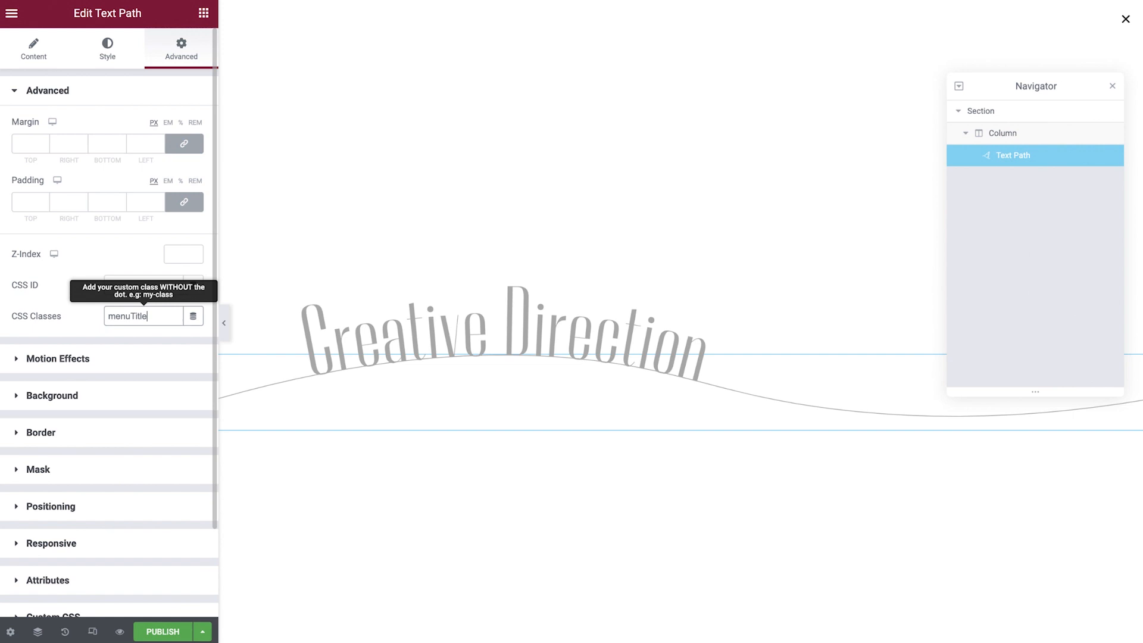
{"action": "mouse_move", "coordinate": [1007, 161]}
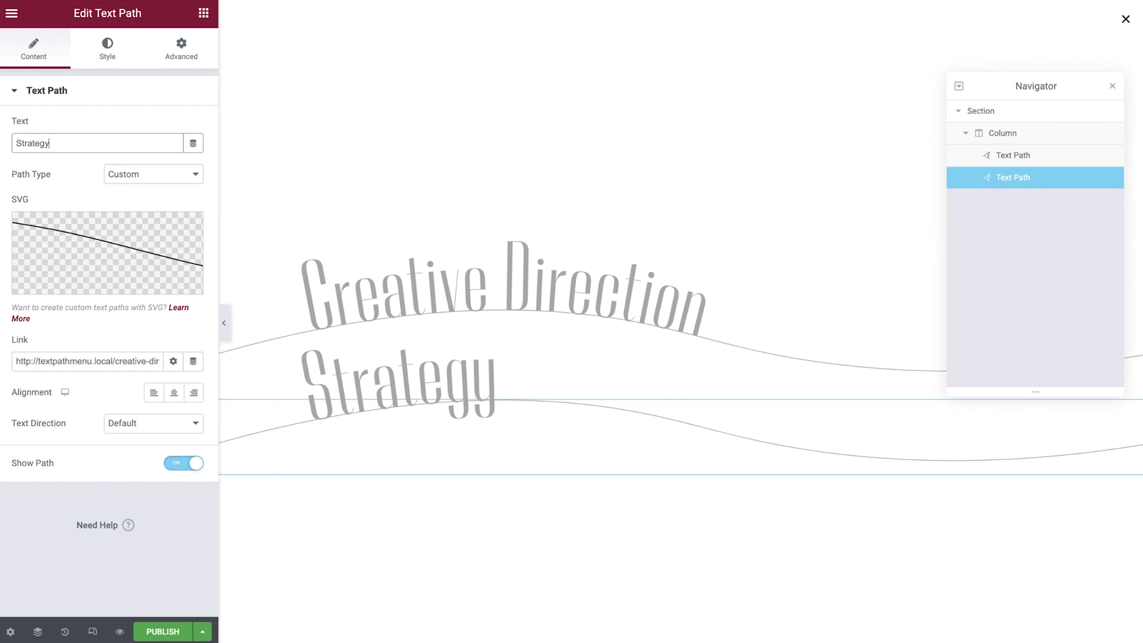
- Add class menuTitle, then duplicate into Strategy, Web Development and Branding with staggered starting points
{"action": "left_click", "coordinate": [107, 48]}
{"action": "type", "text": "12"}
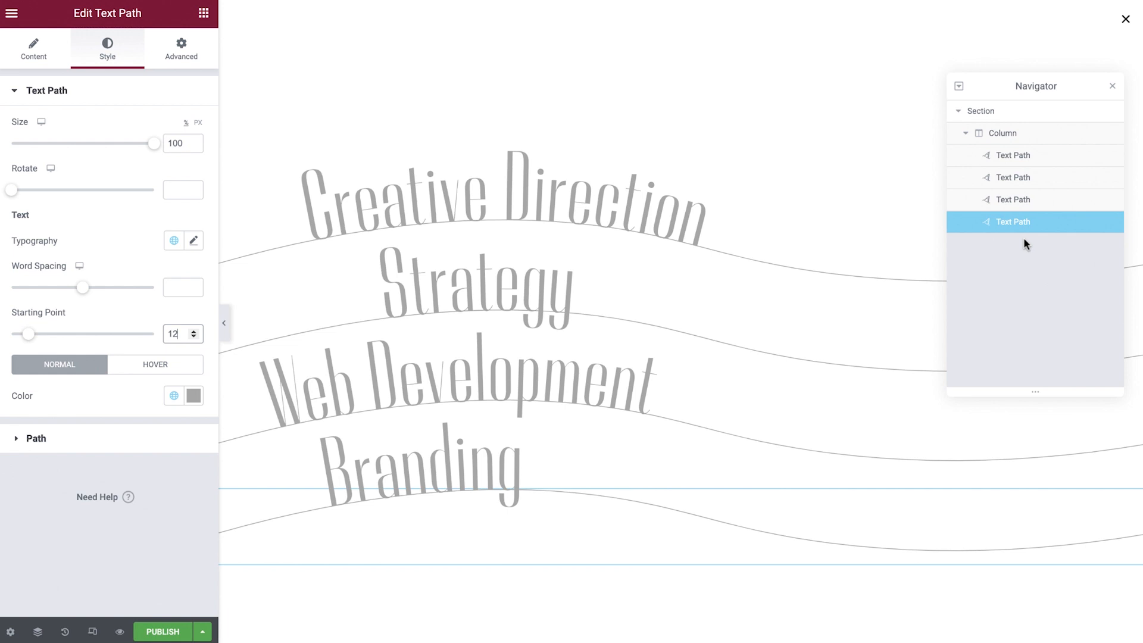
{"action": "left_click", "coordinate": [203, 13]}
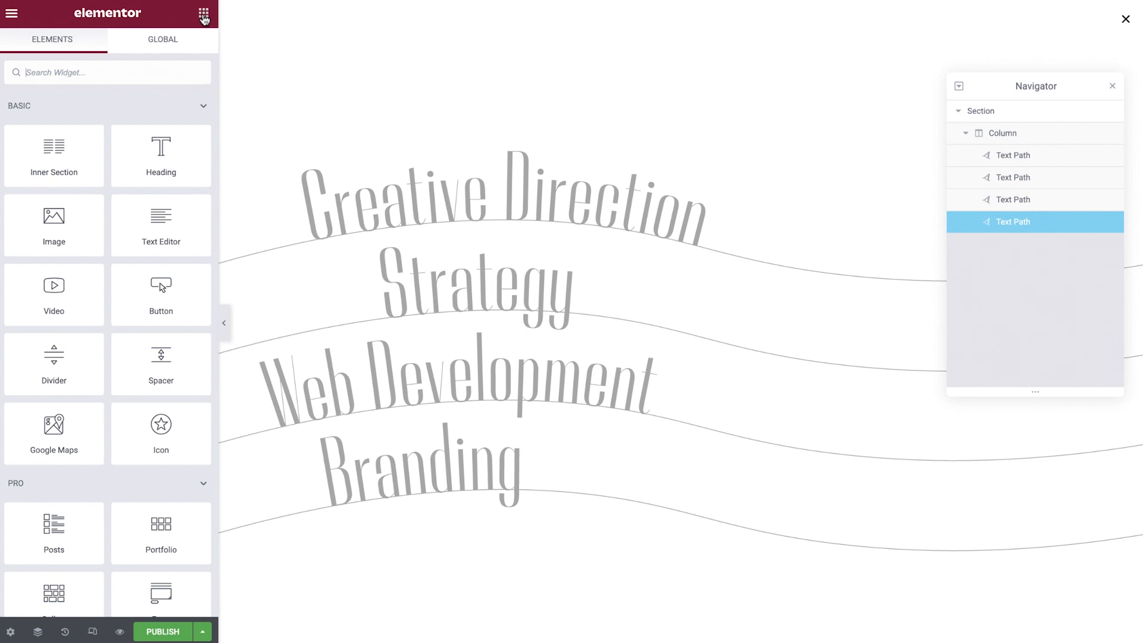
- Insert the three-young-people photo at Medium size between the Creative Direction and Strategy titles
{"action": "left_click", "coordinate": [1012, 155]}
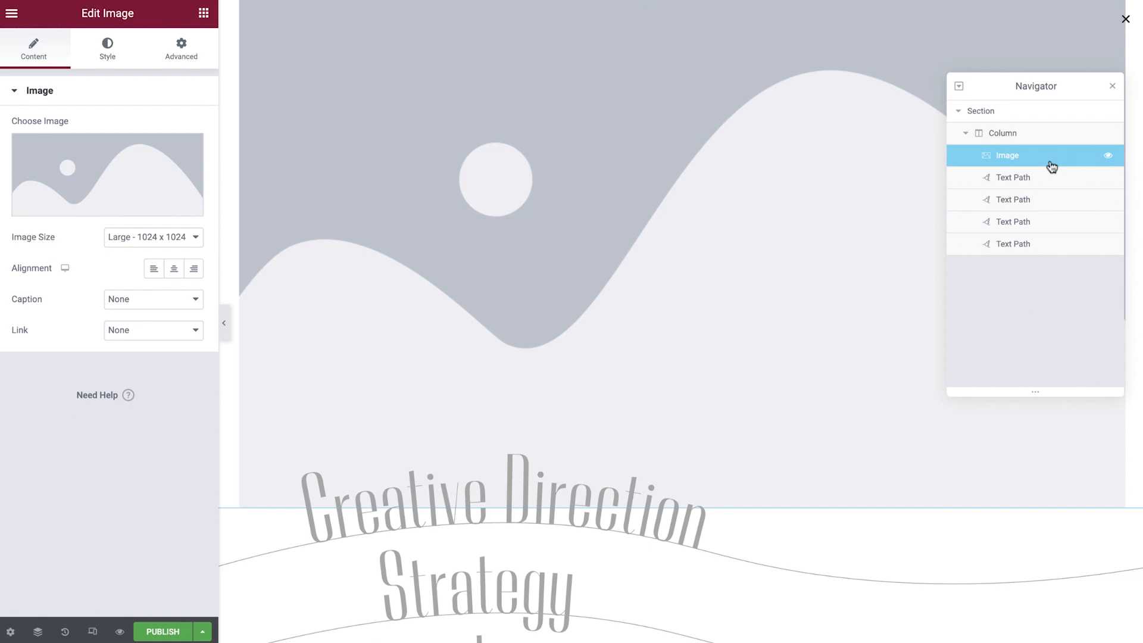
{"action": "left_click", "coordinate": [107, 175]}
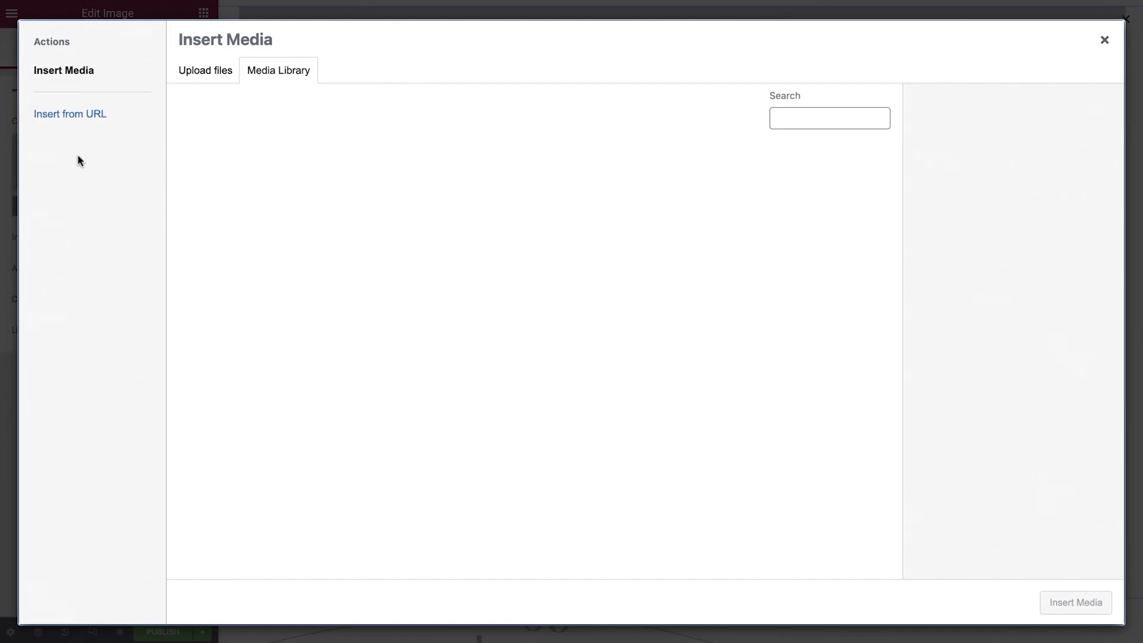
{"action": "left_click", "coordinate": [1075, 602]}
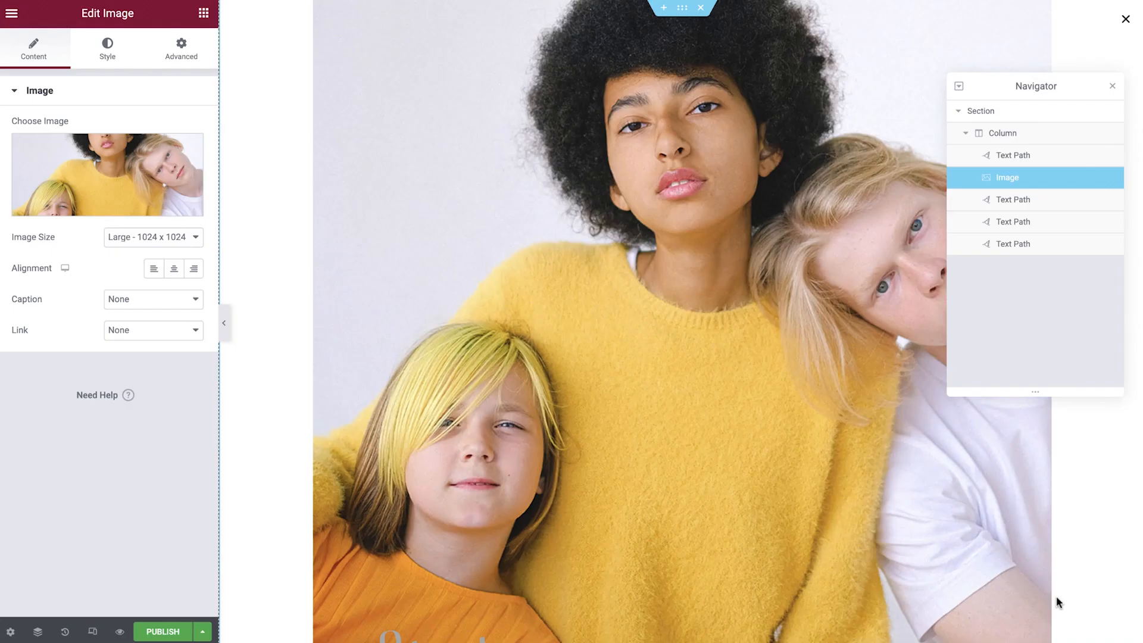
{"action": "left_click", "coordinate": [153, 237]}
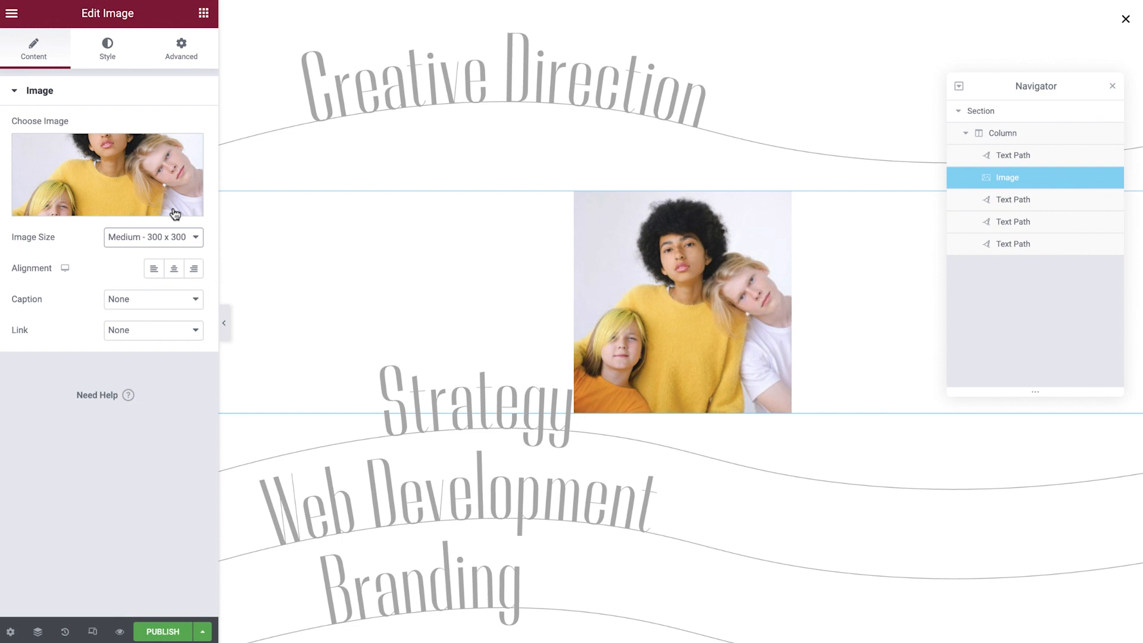
{"action": "left_click", "coordinate": [107, 49]}
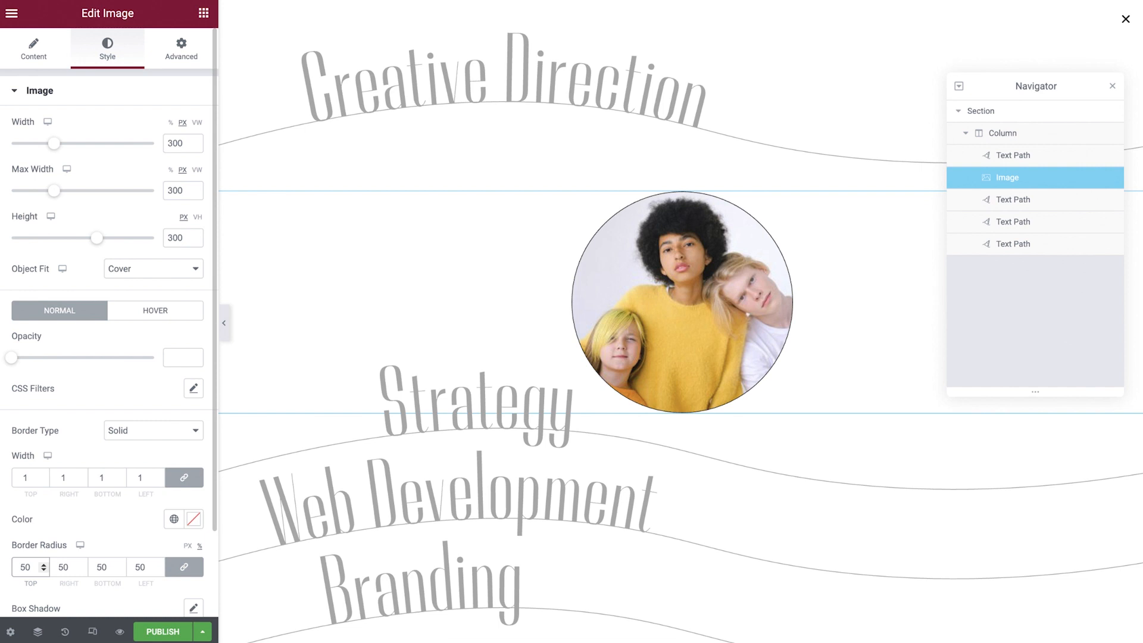
- Add photos like the red leaf after each title, with class menuImg and absolute positioning
{"action": "left_click", "coordinate": [181, 49]}
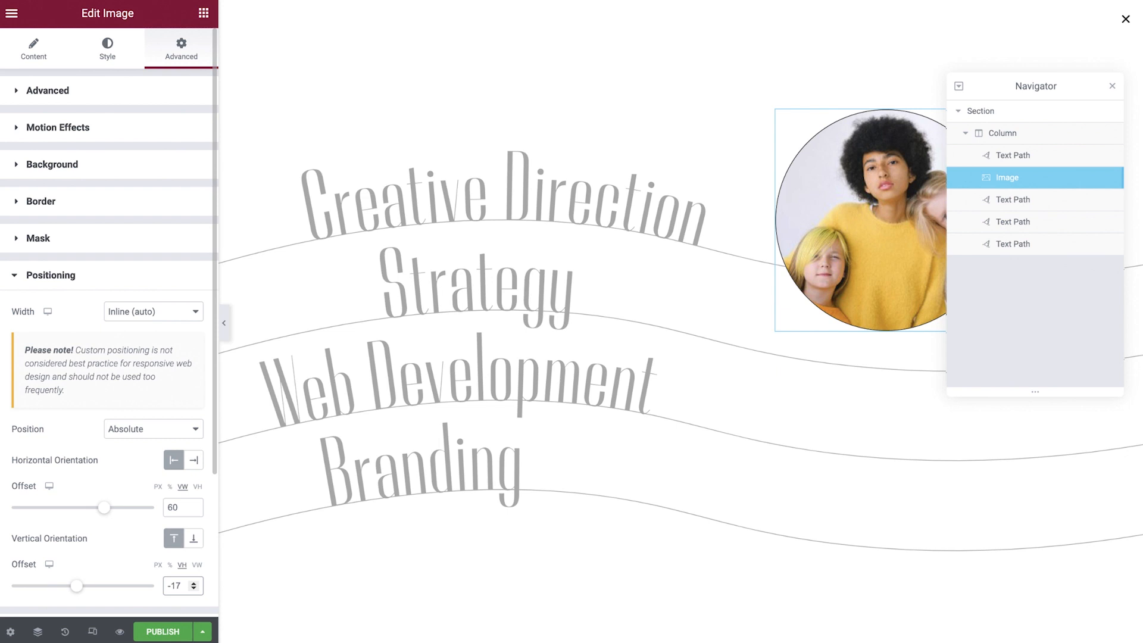
{"action": "left_click", "coordinate": [47, 90]}
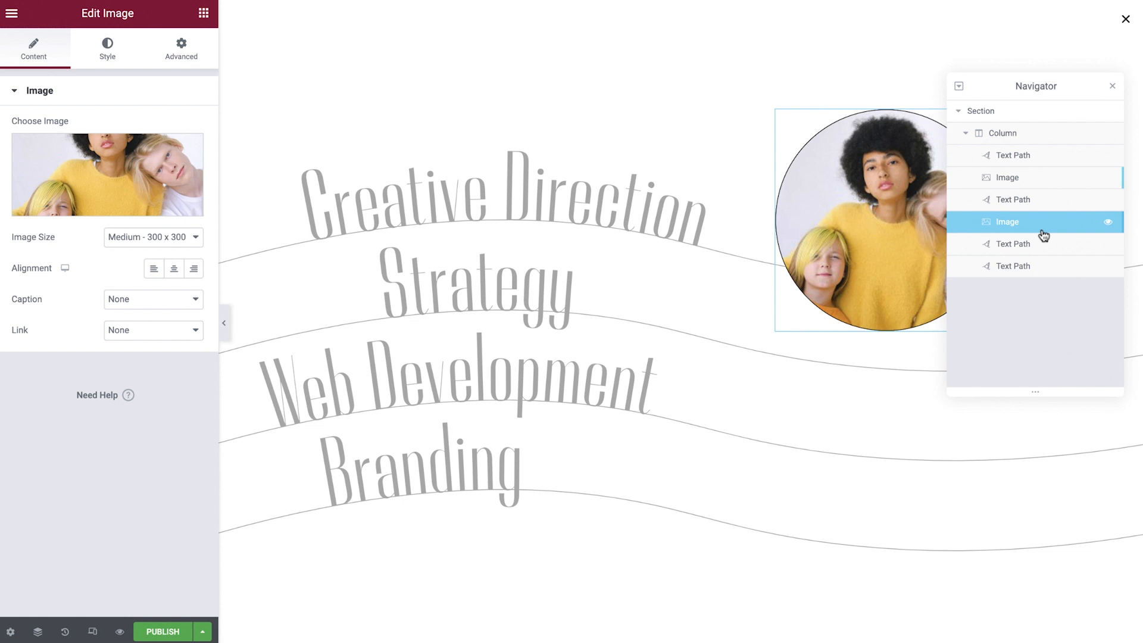
{"action": "left_click", "coordinate": [106, 174]}
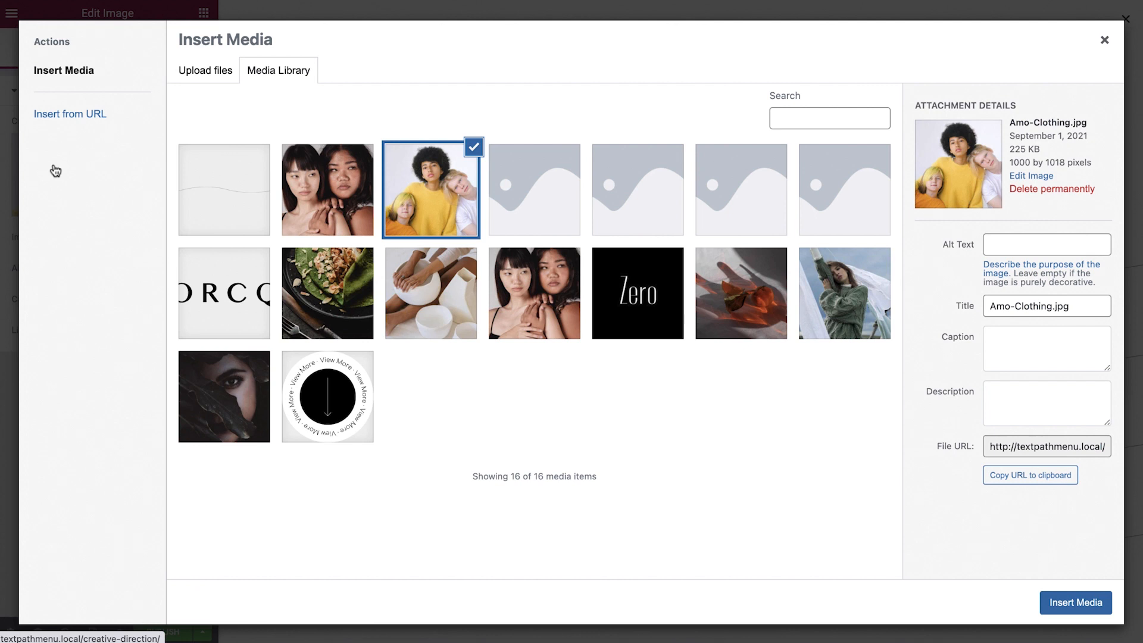
{"action": "left_click", "coordinate": [1075, 602]}
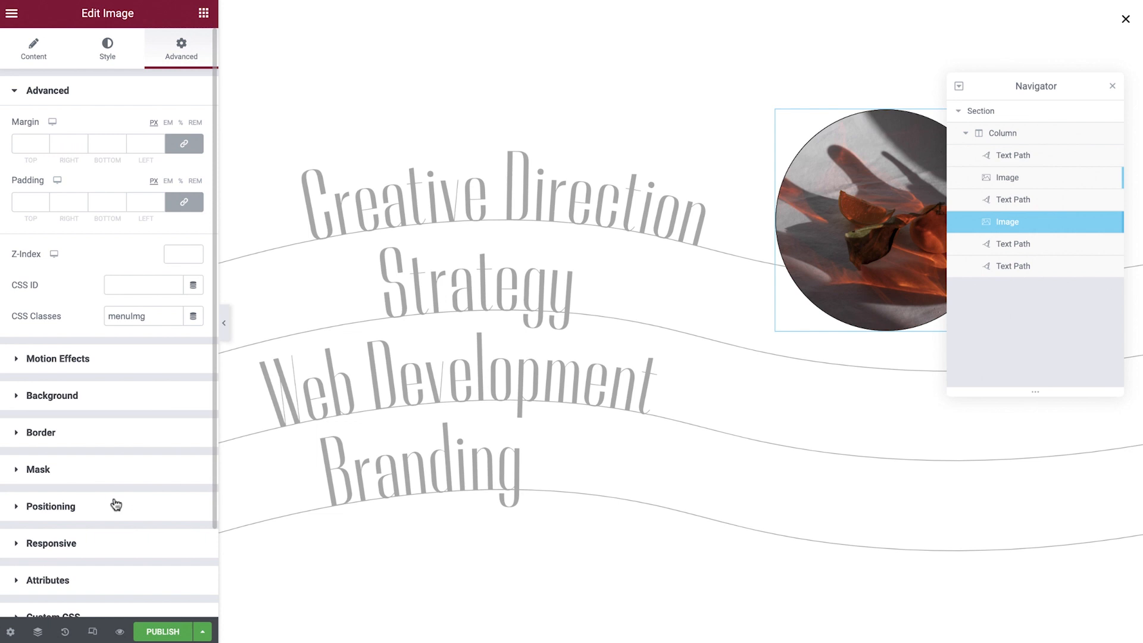
{"action": "left_click", "coordinate": [50, 507]}
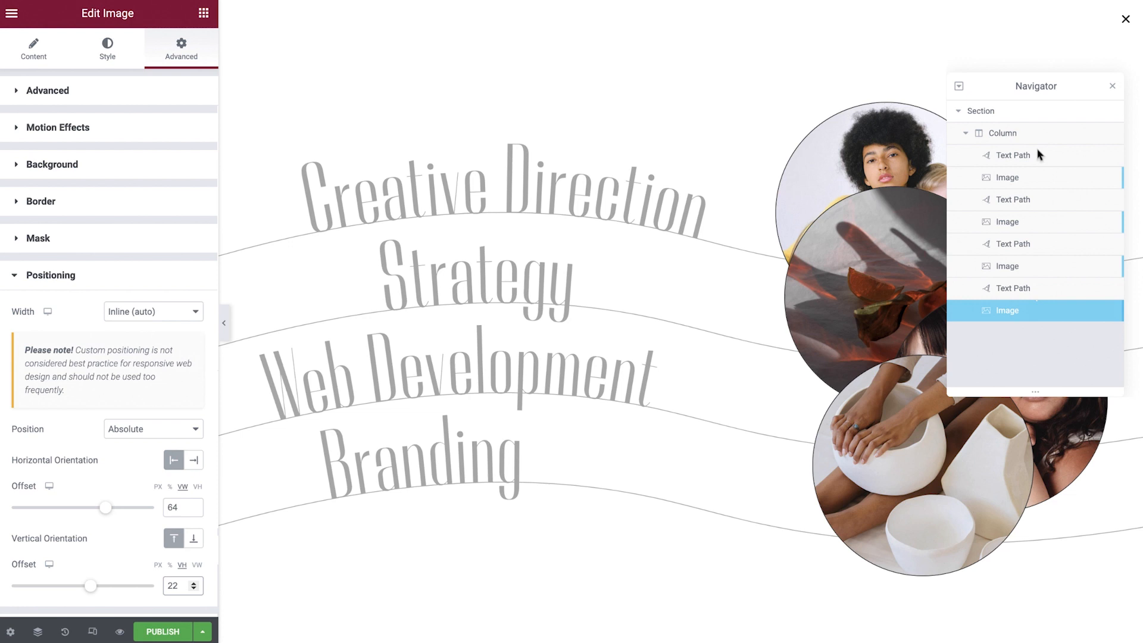
- Expand the Custom CSS section in the popup settings' Advanced tab
{"action": "left_click", "coordinate": [10, 631]}
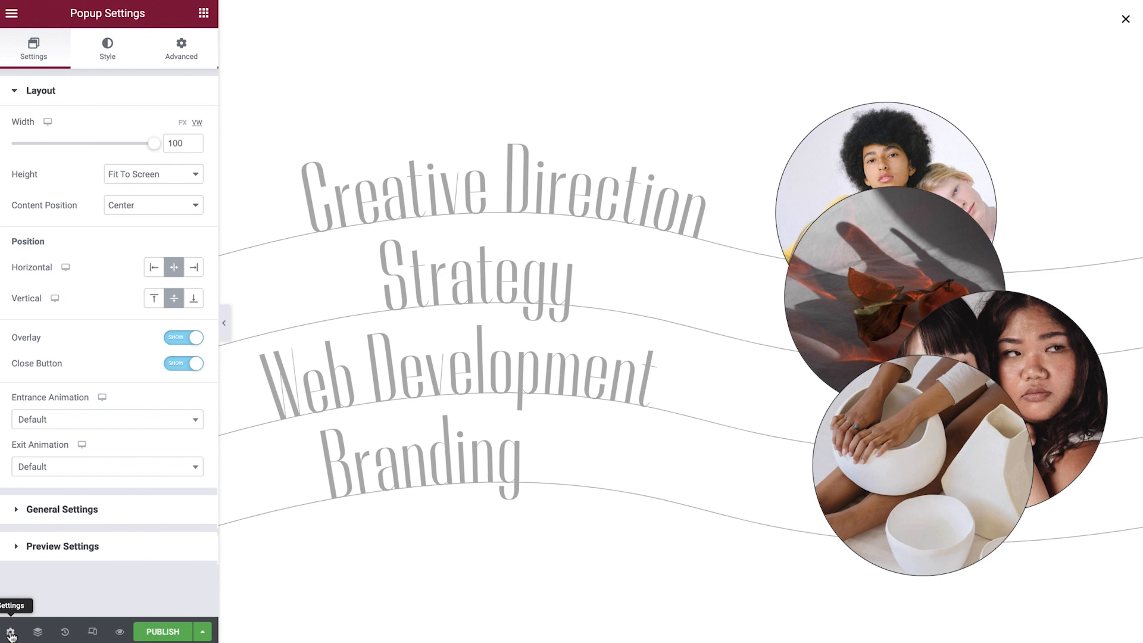
{"action": "left_click", "coordinate": [181, 48]}
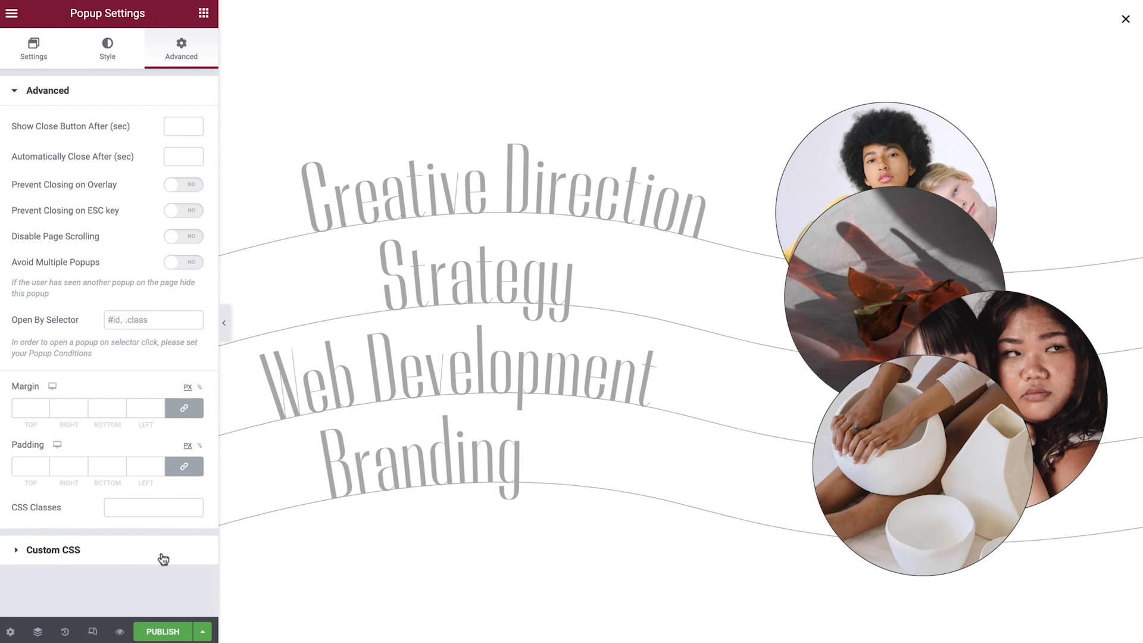
{"action": "left_click", "coordinate": [53, 549]}
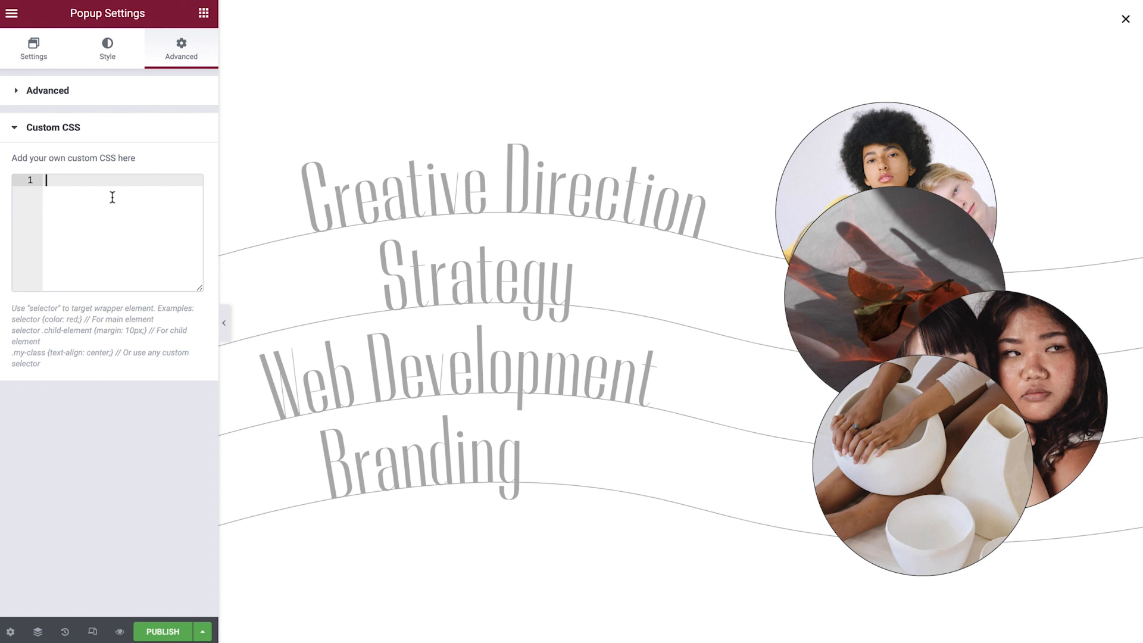
- Enter the rule .menuImg{ opacity: 0; } and start a new line for a second rule
{"action": "type", "text": ".menu"}
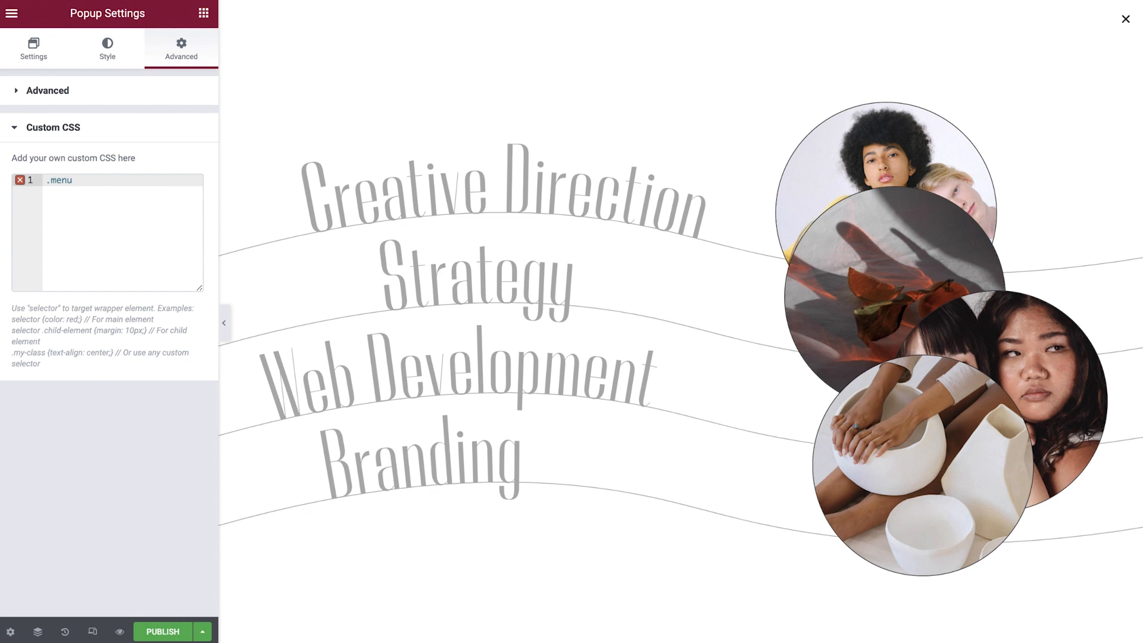
{"action": "type", "text": "Img{"}
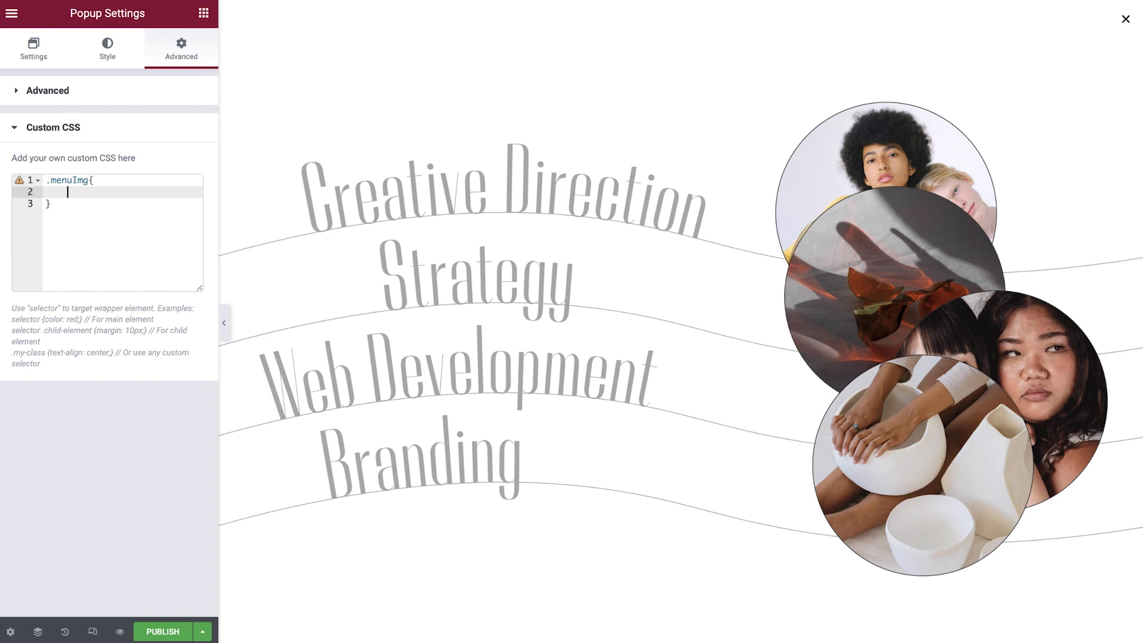
{"action": "type", "text": "opacity: 0;"}
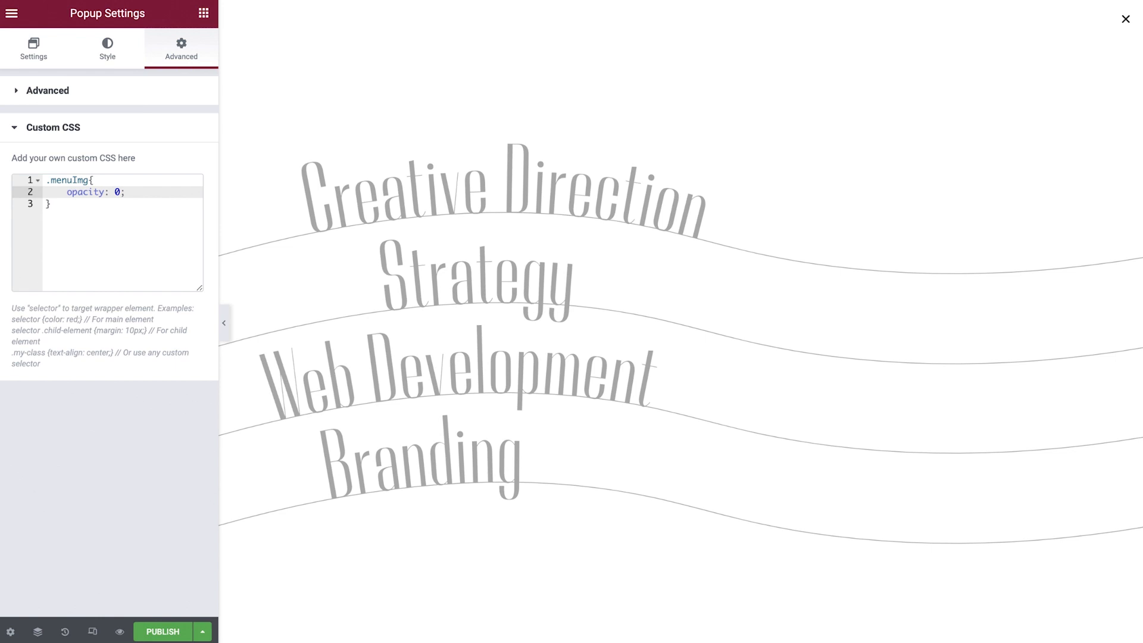
{"action": "left_click", "coordinate": [51, 204]}
{"action": "type", "text": ".menuT"}
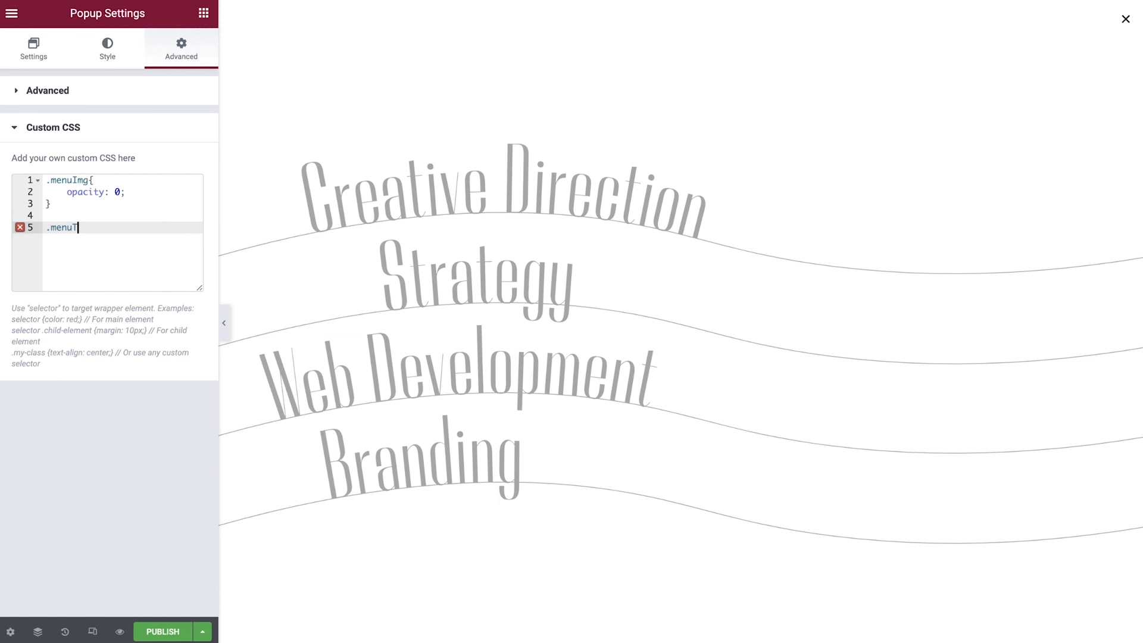
- Write the rule .menuTitle:hover+.menuImg { opacity: 1; } in Custom CSS
{"action": "type", "text": "itle"}
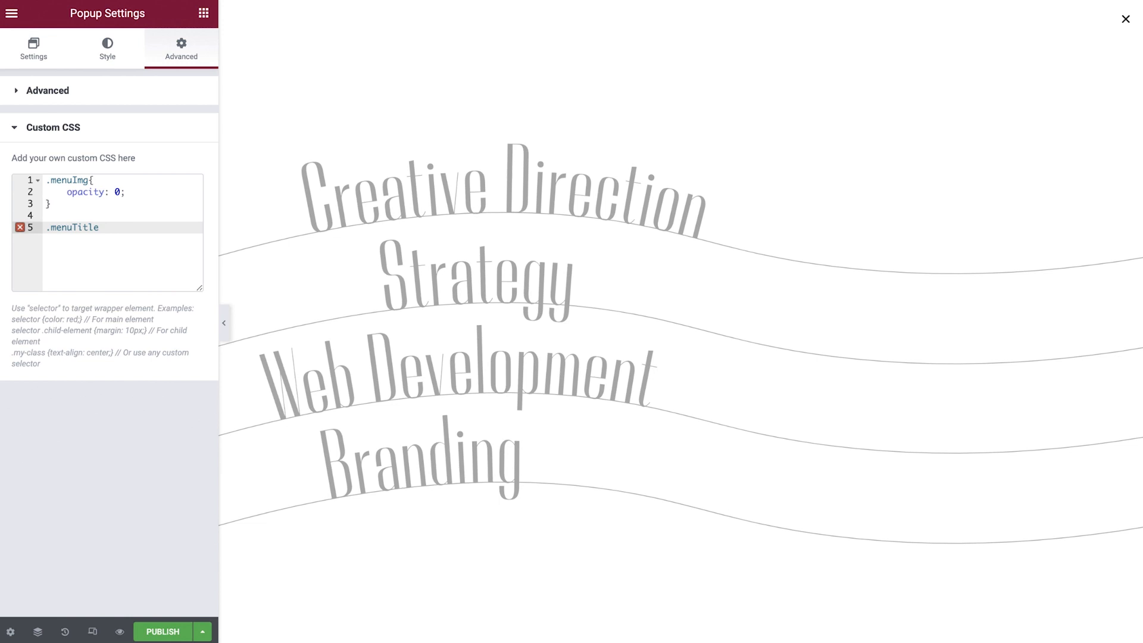
{"action": "type", "text": ":hover+"}
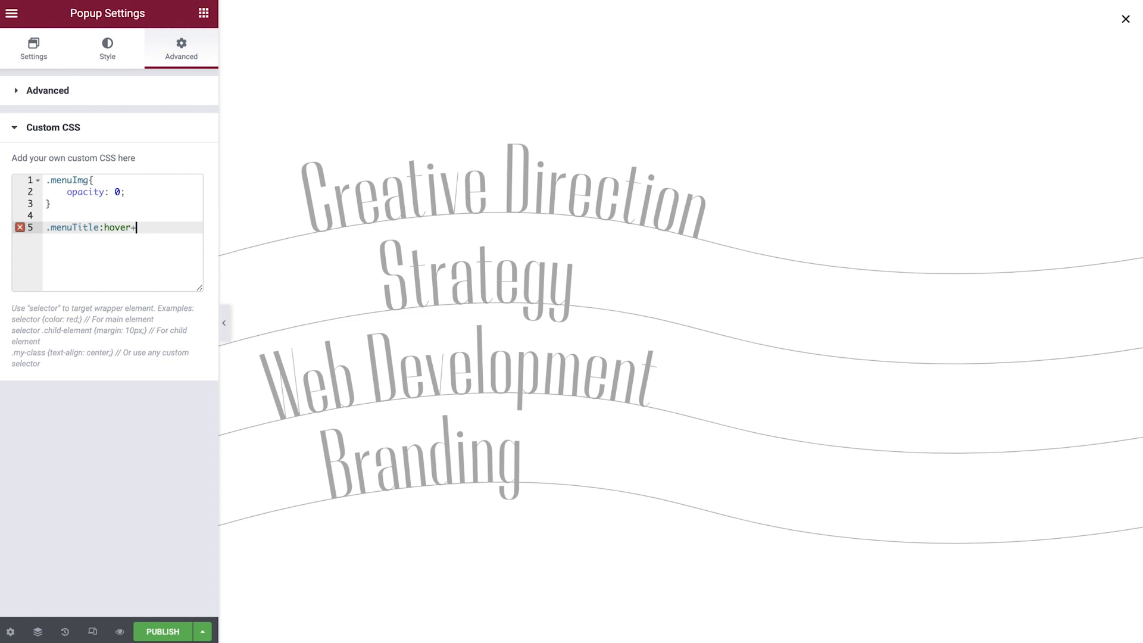
{"action": "type", "text": ".menuImg"}
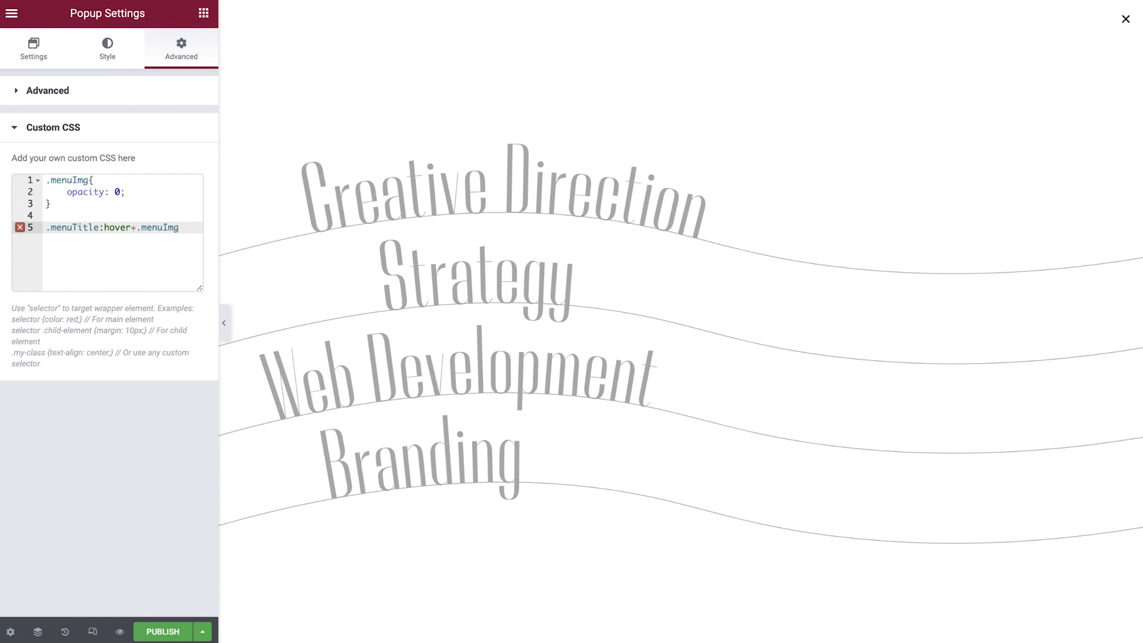
{"action": "type", "text": "{"}
{"action": "type", "text": "opacity:"}
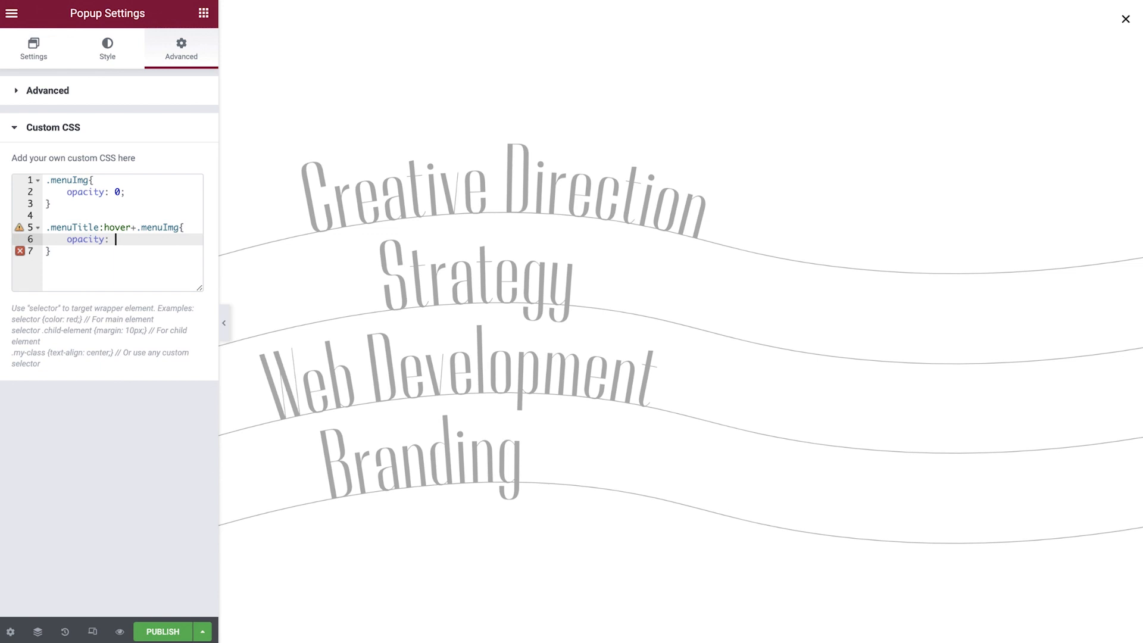
{"action": "type", "text": "1;"}
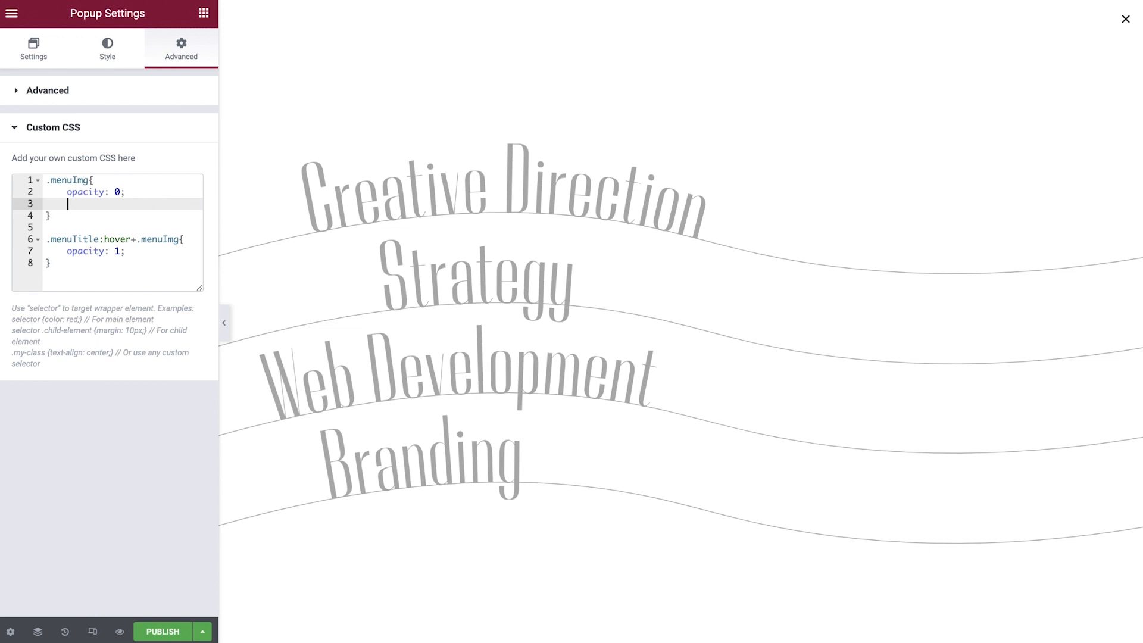
- Give .menuImg a 0.8s ease transition rotating from 20deg to 15deg on hover
{"action": "type", "text": "transition: all 0.8s ease;"}
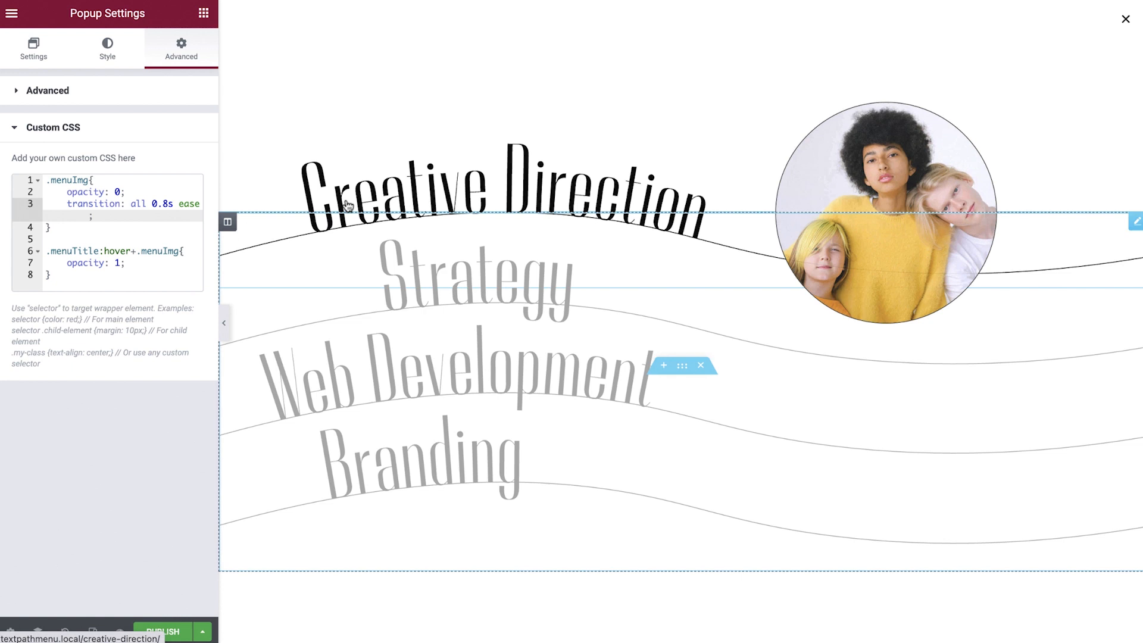
{"action": "left_click", "coordinate": [127, 263]}
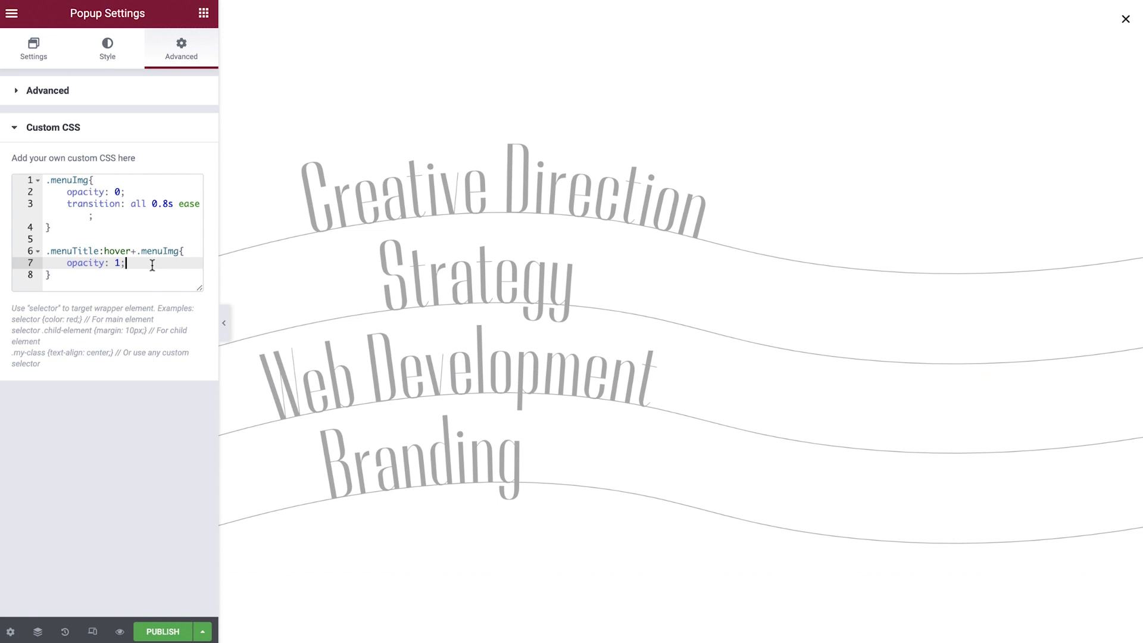
{"action": "type", "text": "transform: rotate(15deg"}
{"action": "type", "text": "transform: rotate(20deg)"}
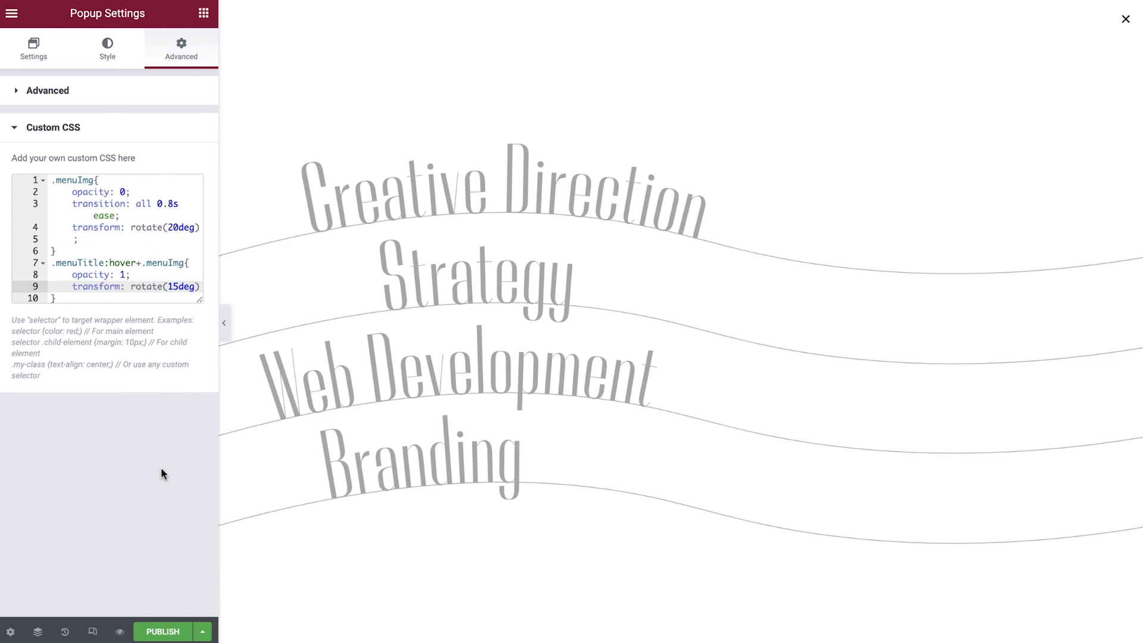
{"action": "left_click", "coordinate": [162, 632]}
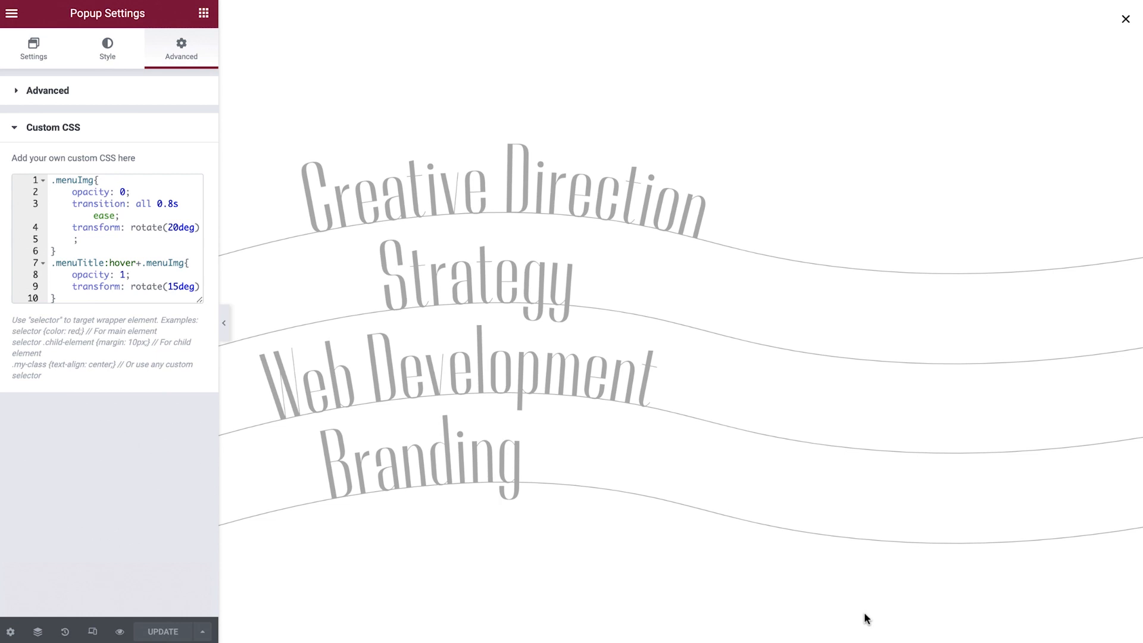
- Jump via the Ctrl+E finder to the Header template
{"action": "key", "text": "ctrl+e"}
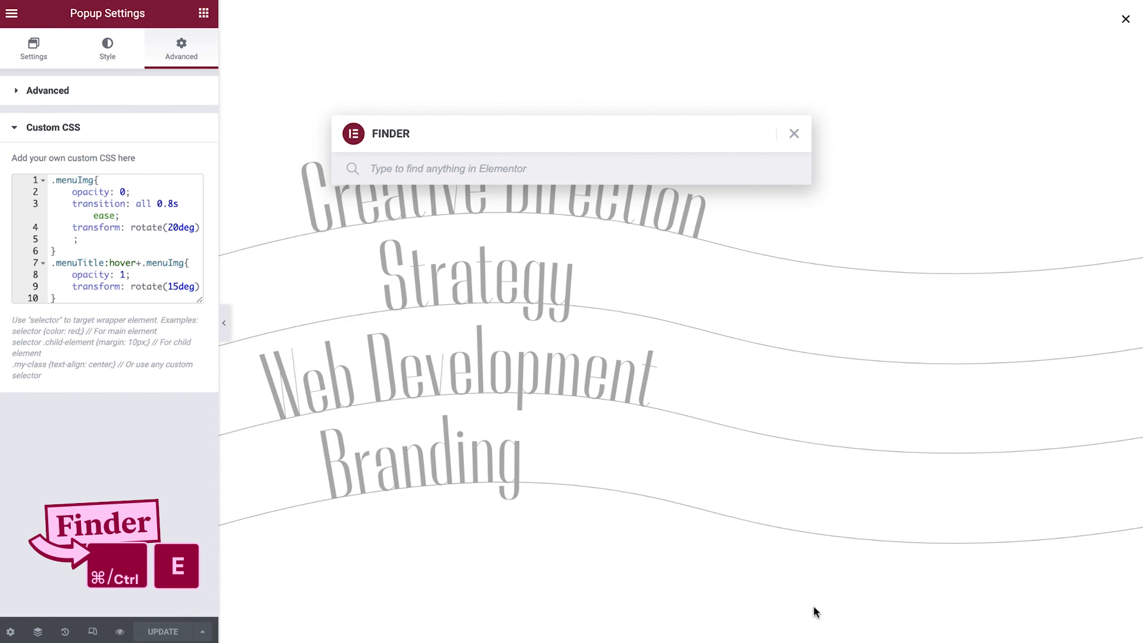
{"action": "left_click", "coordinate": [794, 133]}
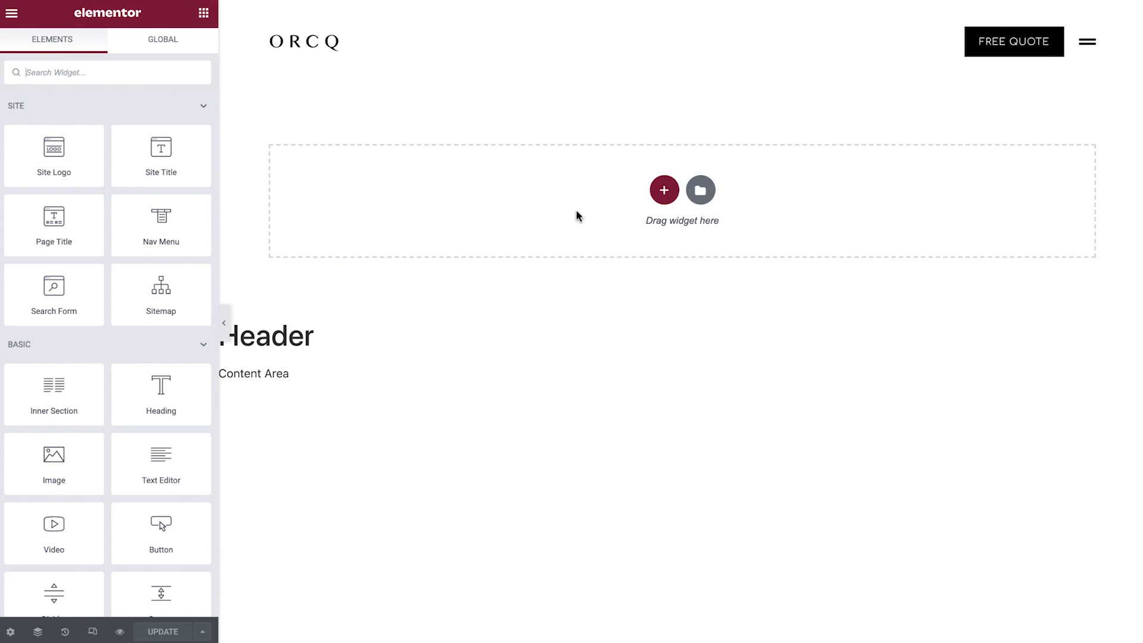
- Link the hamburger icon to an Open Popup action targeting the Menu template
{"action": "left_click", "coordinate": [1087, 41]}
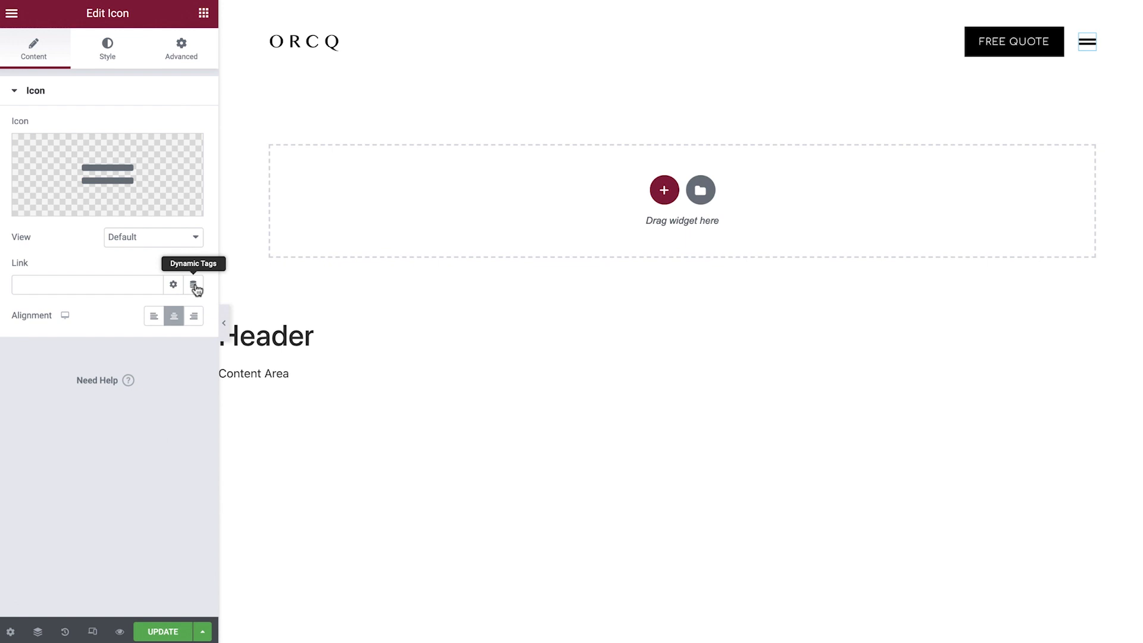
{"action": "left_click", "coordinate": [196, 285]}
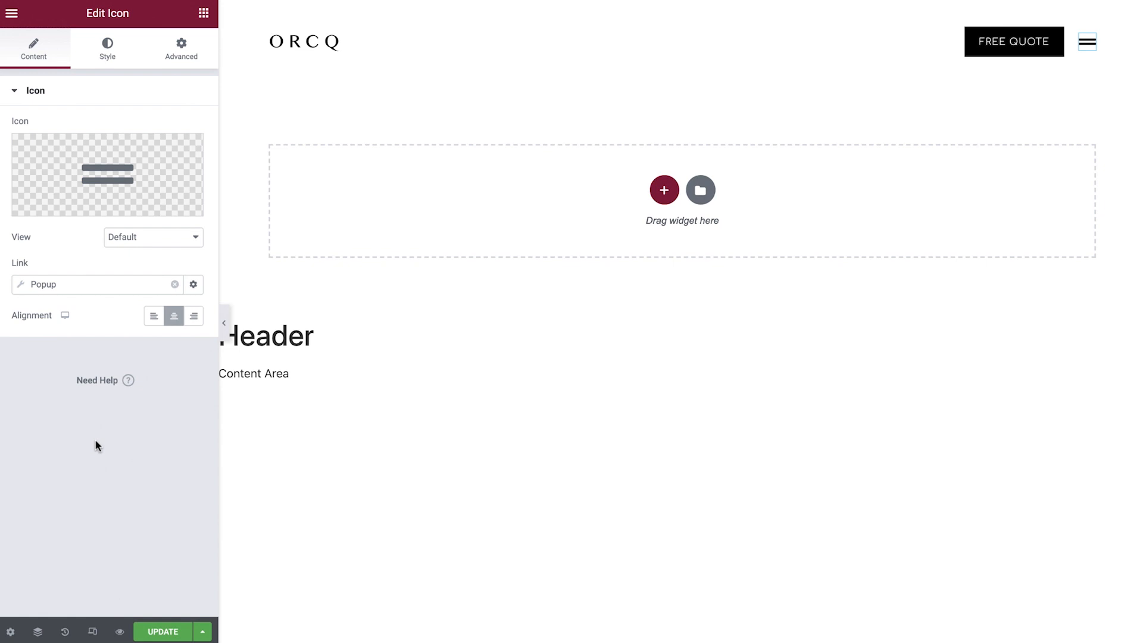
{"action": "left_click", "coordinate": [193, 285]}
{"action": "type", "text": "menu"}
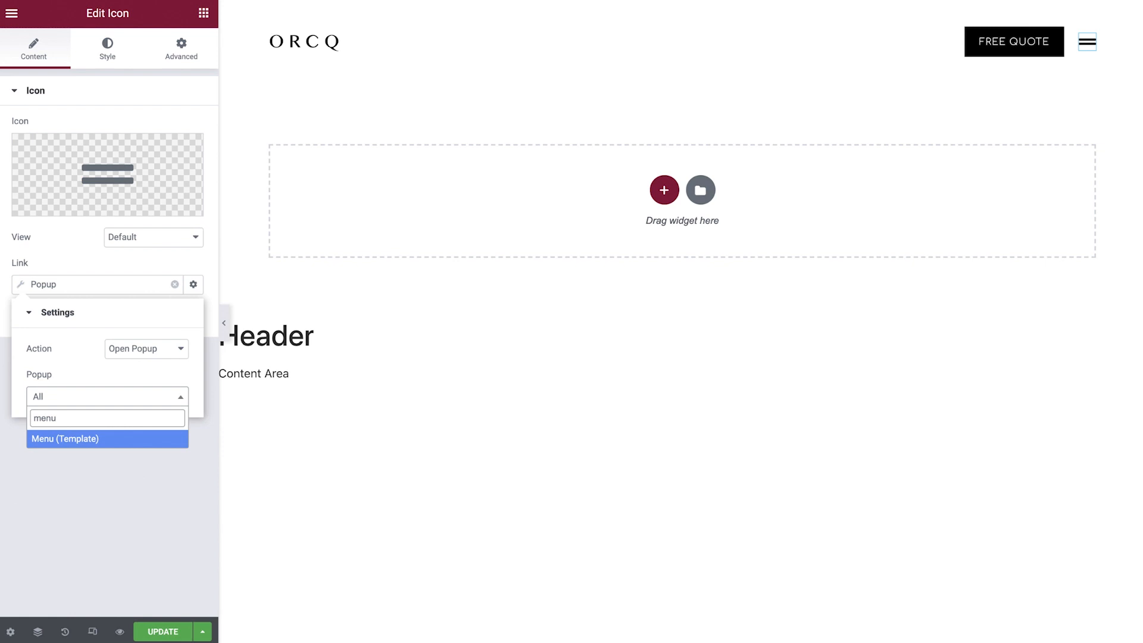
{"action": "left_click", "coordinate": [107, 438]}
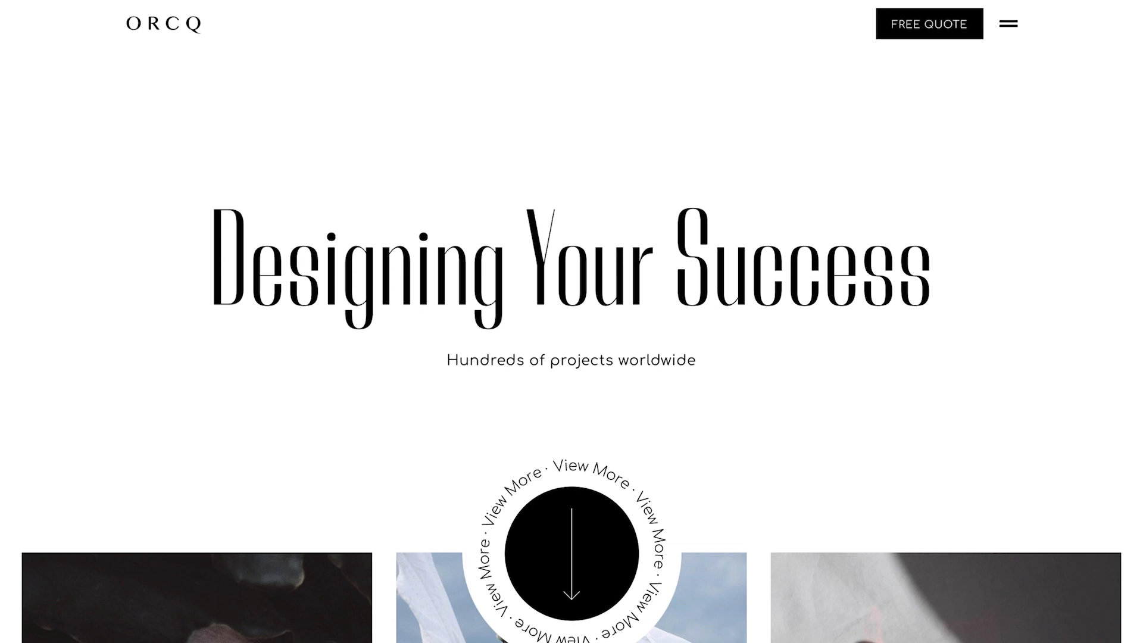